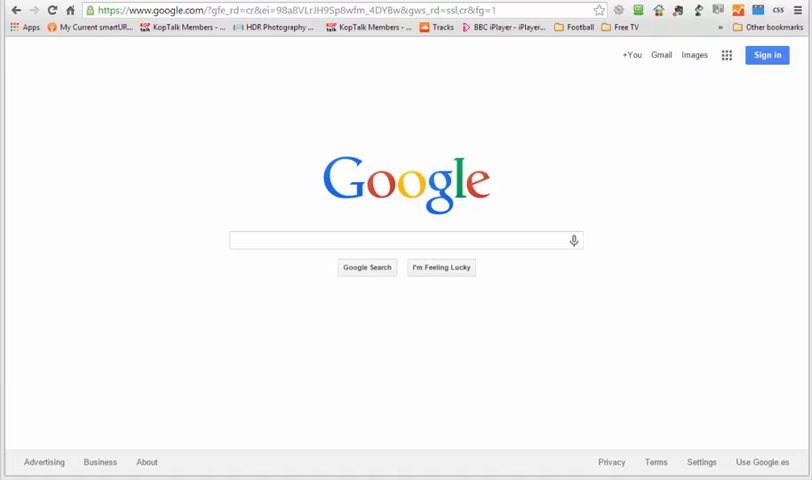
{"action": "mouse_move", "coordinate": [696, 144]}
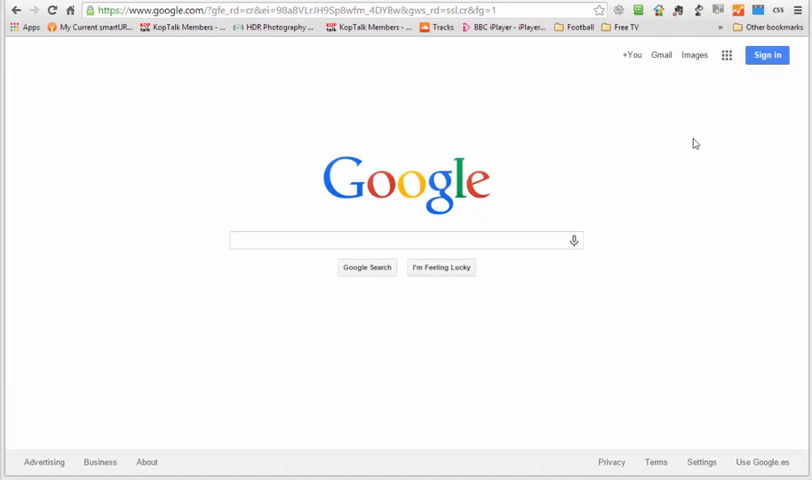
{"action": "mouse_move", "coordinate": [430, 184]}
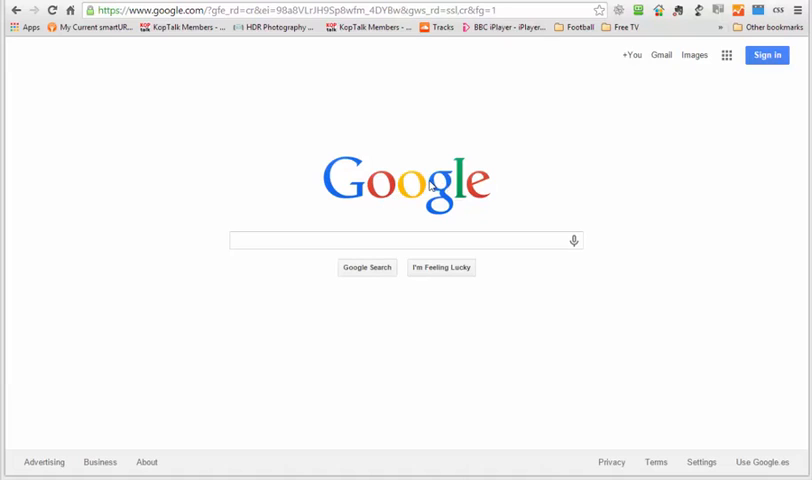
{"action": "mouse_move", "coordinate": [458, 156]}
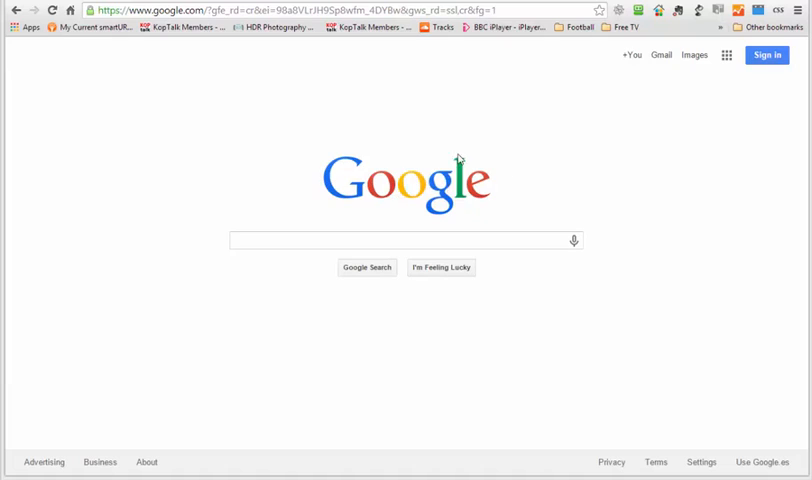
{"action": "mouse_move", "coordinate": [584, 220]}
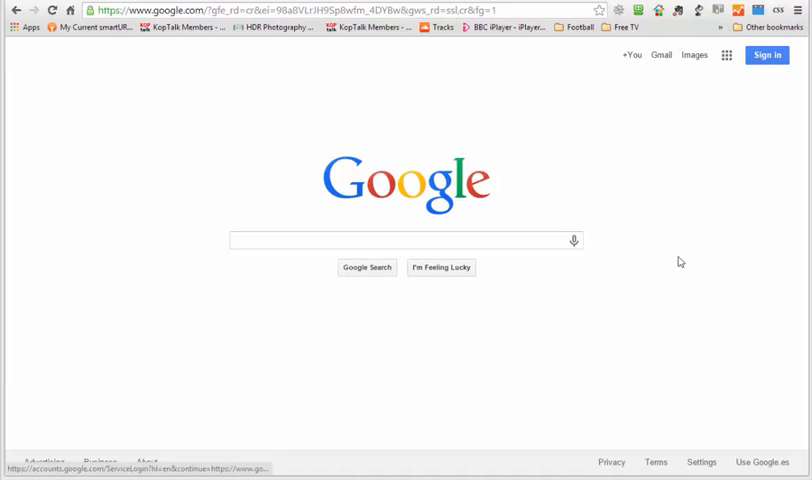
{"action": "mouse_move", "coordinate": [648, 224]}
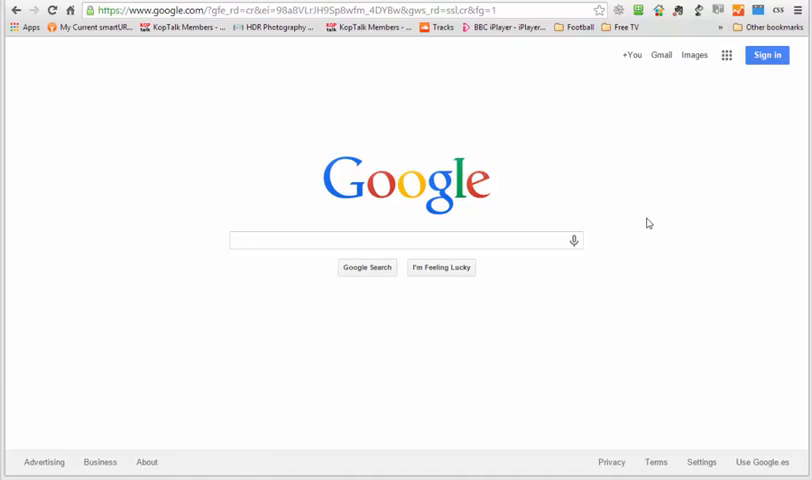
{"action": "mouse_move", "coordinate": [660, 224]}
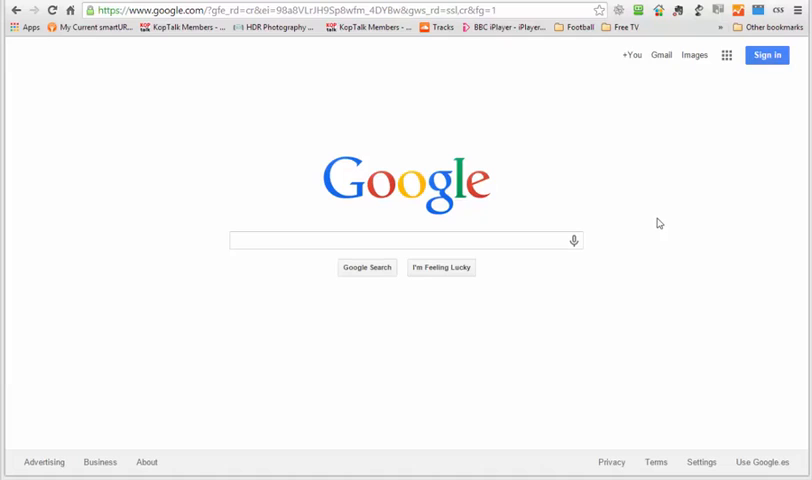
{"action": "mouse_move", "coordinate": [654, 214]}
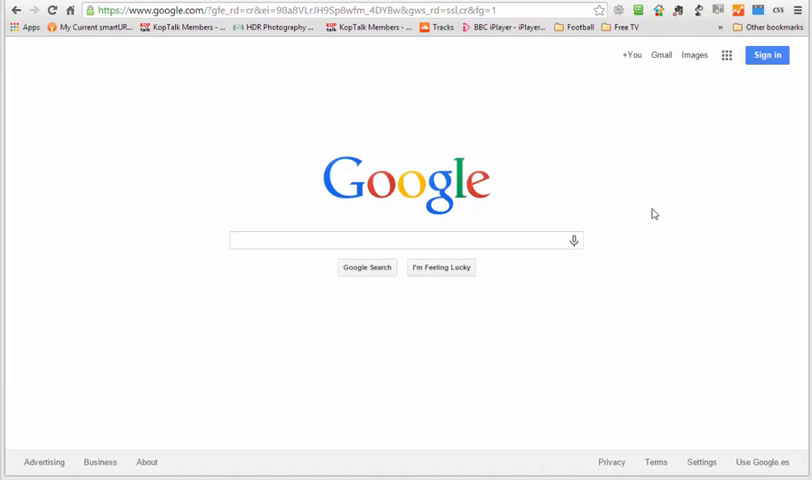
{"action": "mouse_move", "coordinate": [690, 168]}
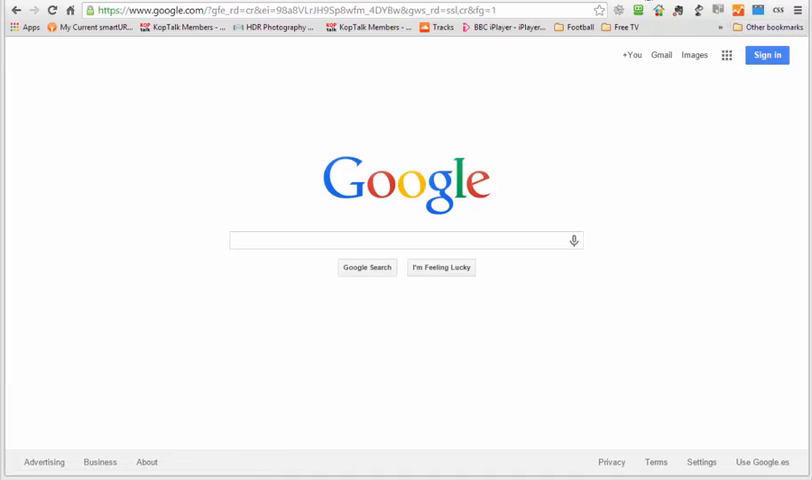
{"action": "mouse_move", "coordinate": [564, 140]}
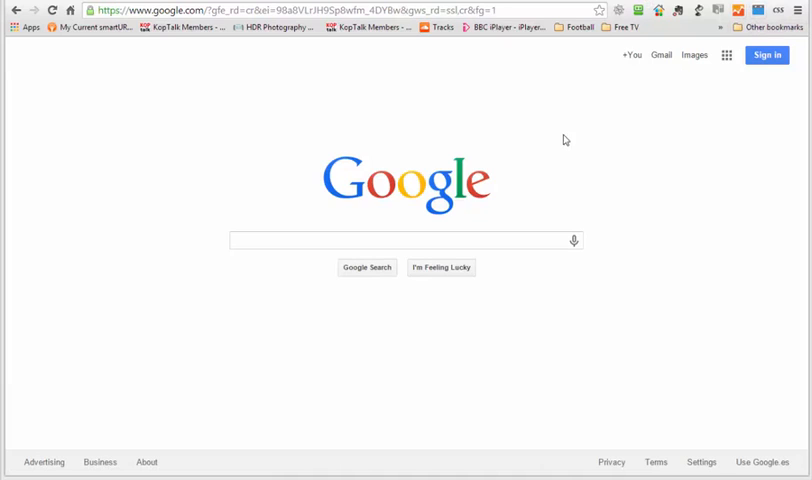
{"action": "mouse_move", "coordinate": [720, 254]}
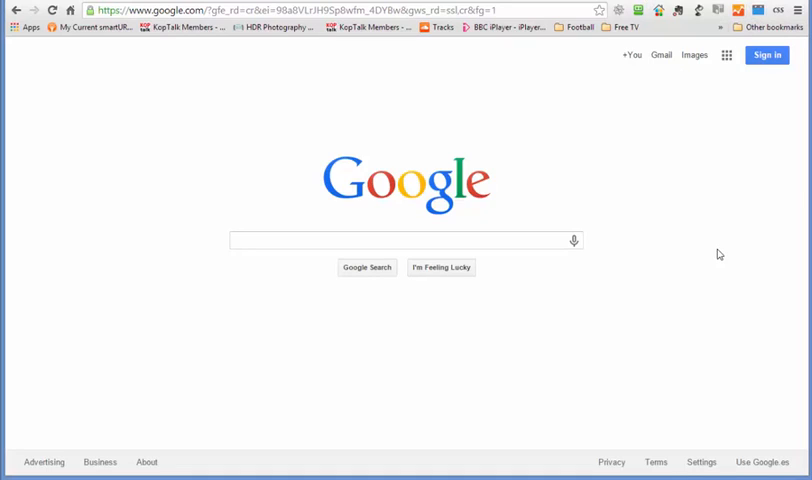
- Briefly show and dismiss Chrome's developer tools on the Google page
{"action": "key", "text": "F12"}
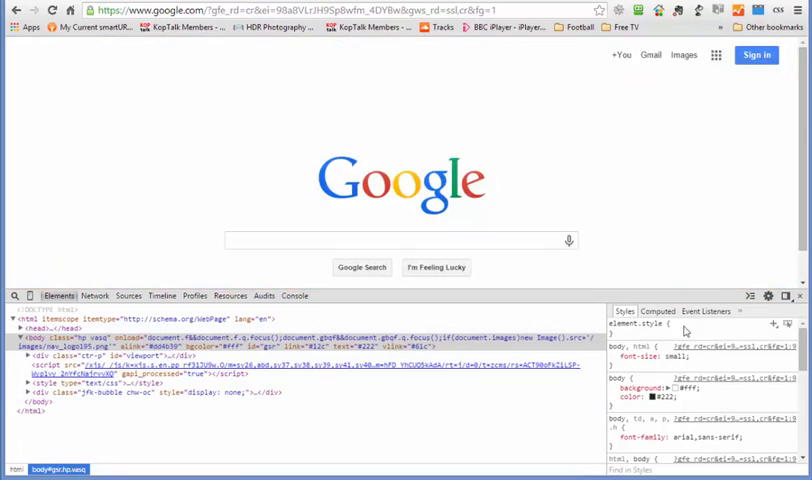
{"action": "left_click", "coordinate": [788, 296]}
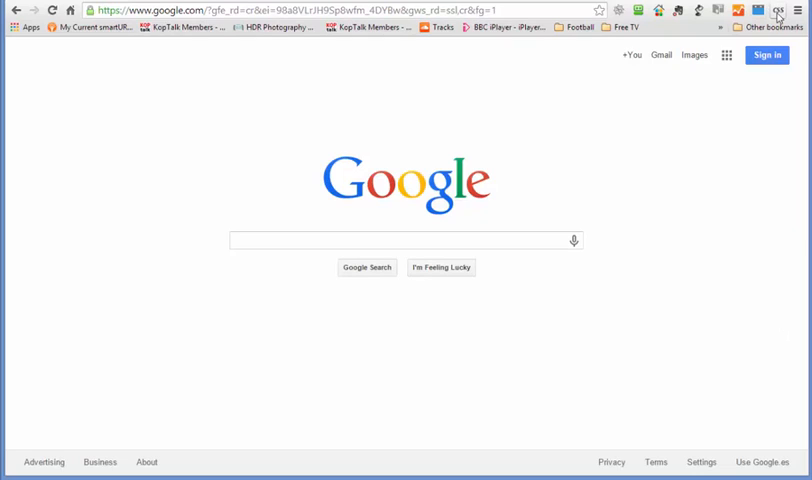
{"action": "mouse_move", "coordinate": [778, 12]}
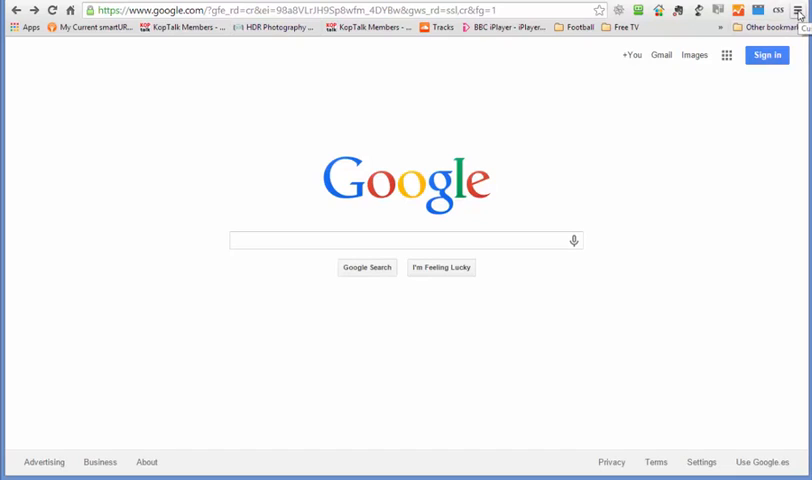
- Reach the installed Extensions list via the Chrome menu and scroll down it
{"action": "left_click", "coordinate": [800, 12]}
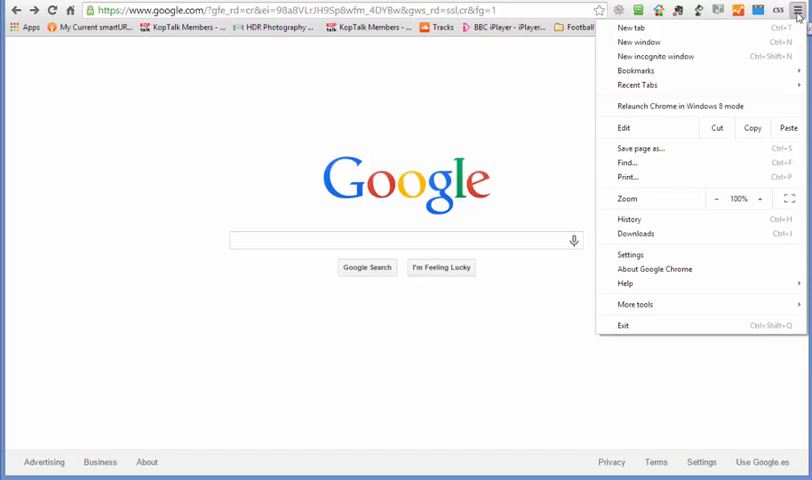
{"action": "left_click", "coordinate": [636, 304]}
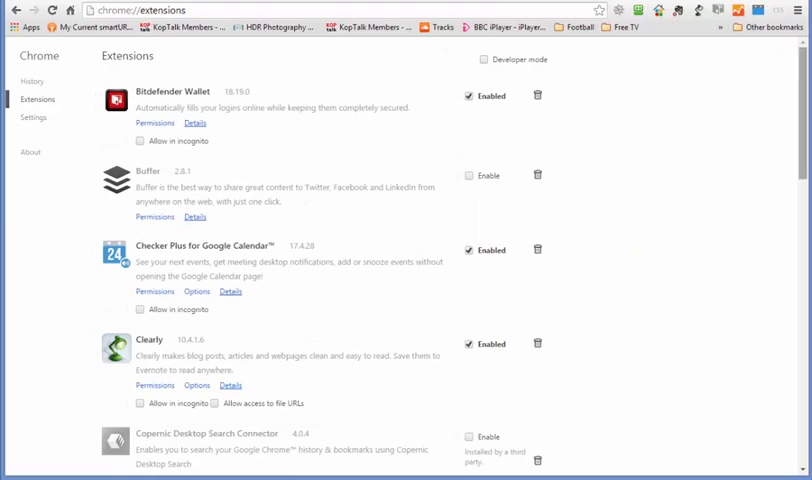
{"action": "scroll", "scroll_direction": "down", "scroll_amount": 3}
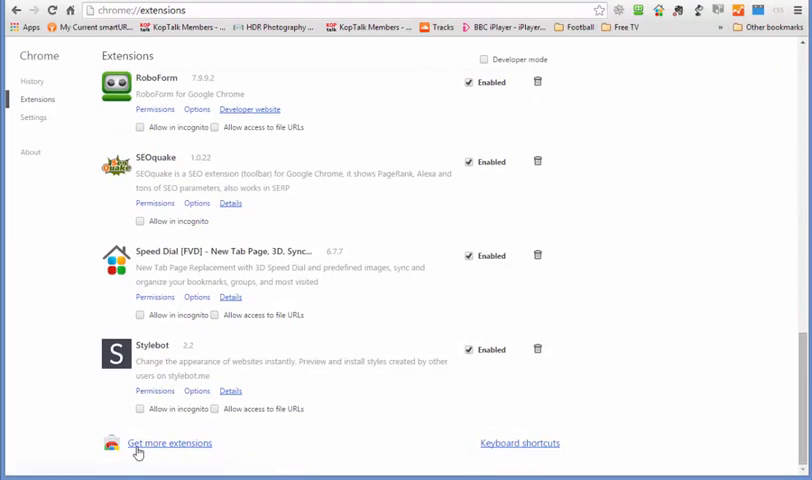
{"action": "mouse_move", "coordinate": [116, 332]}
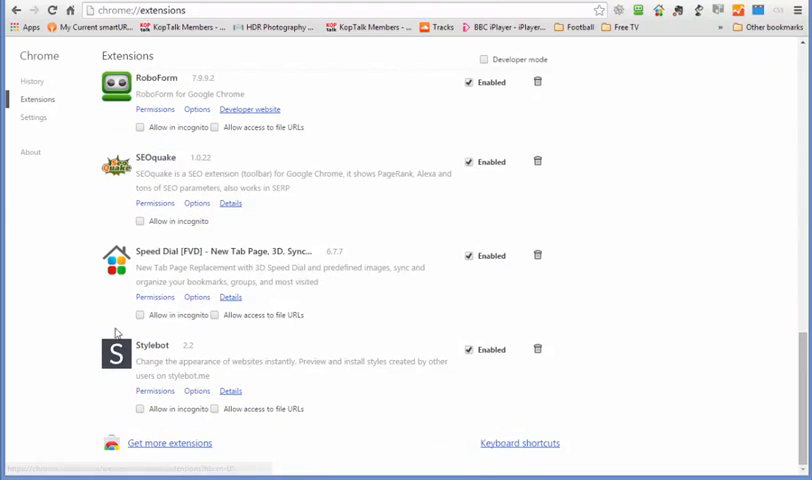
{"action": "mouse_move", "coordinate": [168, 444]}
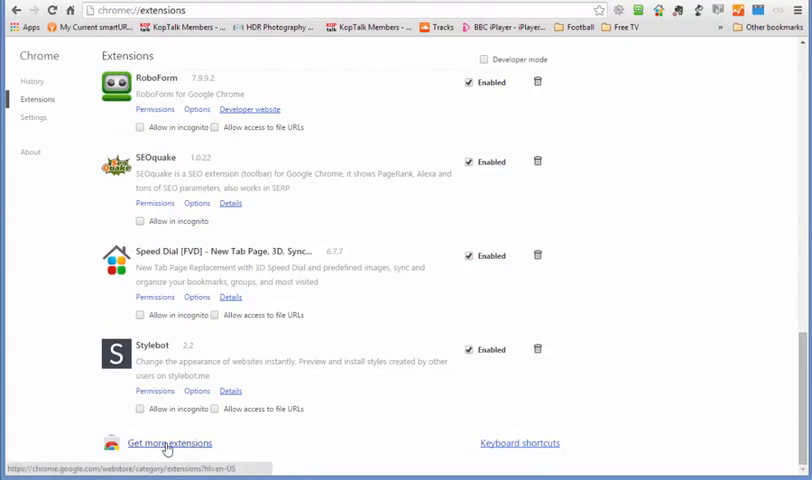
- Go to the Chrome Web Store from 'Get more extensions' and search for 'stylebot'
{"action": "left_click", "coordinate": [168, 444]}
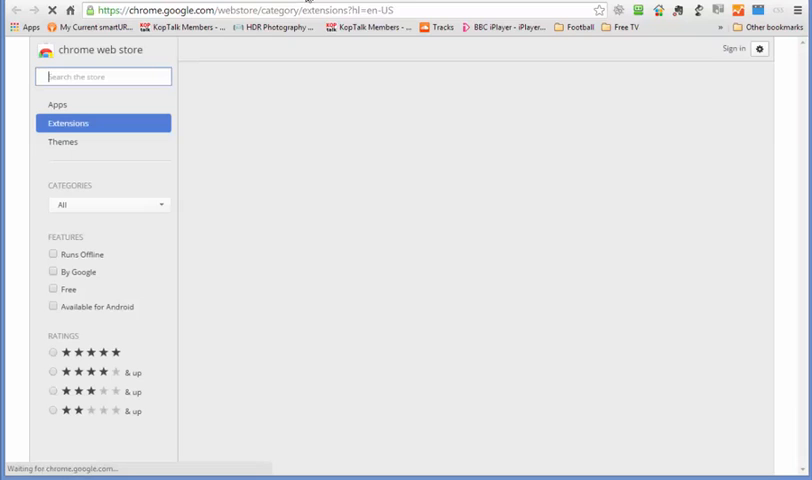
{"action": "type", "text": "s"}
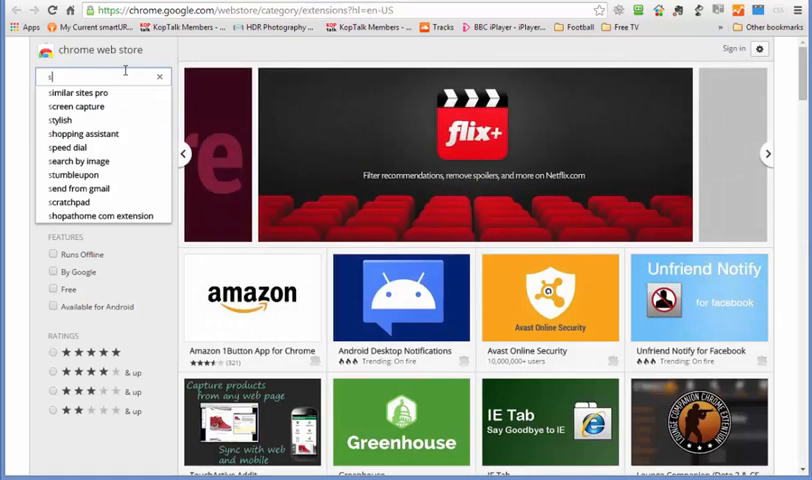
{"action": "type", "text": "stylebot"}
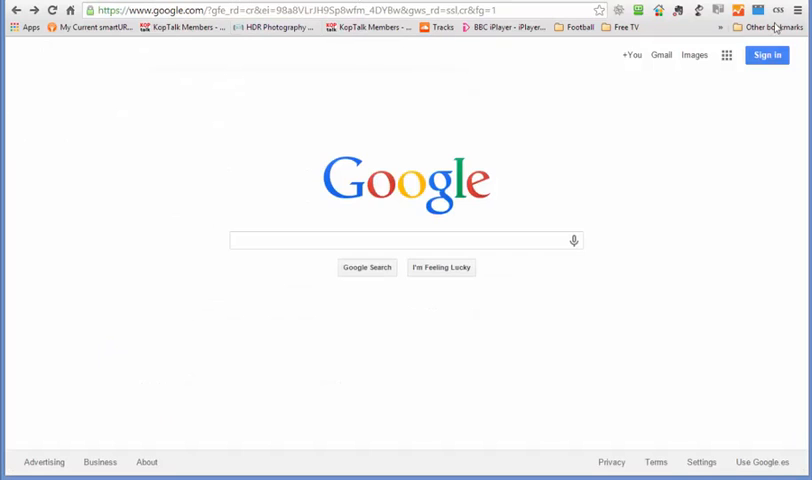
{"action": "mouse_move", "coordinate": [568, 204]}
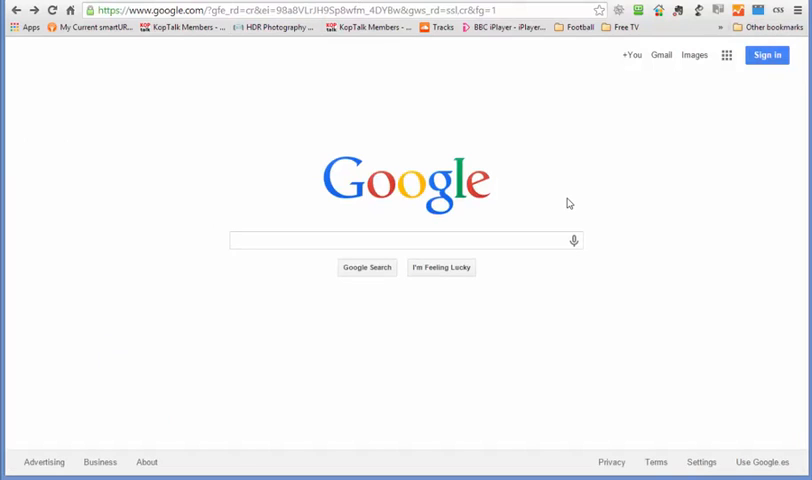
{"action": "mouse_move", "coordinate": [604, 212]}
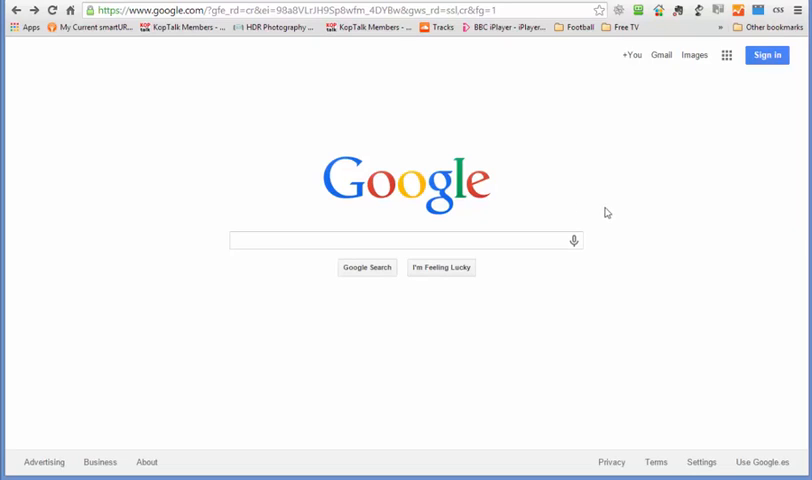
{"action": "mouse_move", "coordinate": [696, 104]}
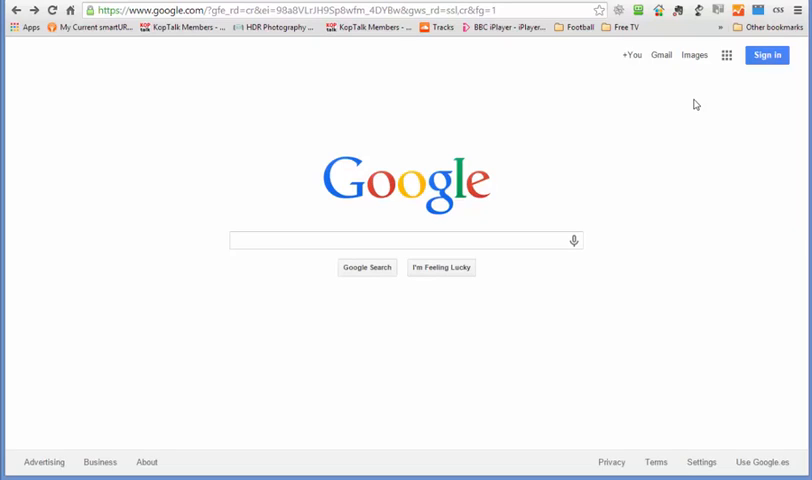
{"action": "mouse_move", "coordinate": [700, 92]}
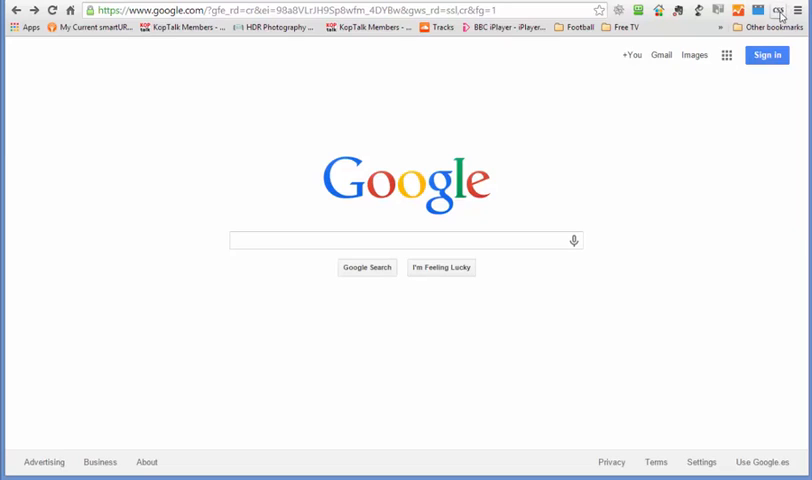
- Launch Stylebot's editor on the Google homepage and start picking an element
{"action": "left_click", "coordinate": [776, 10]}
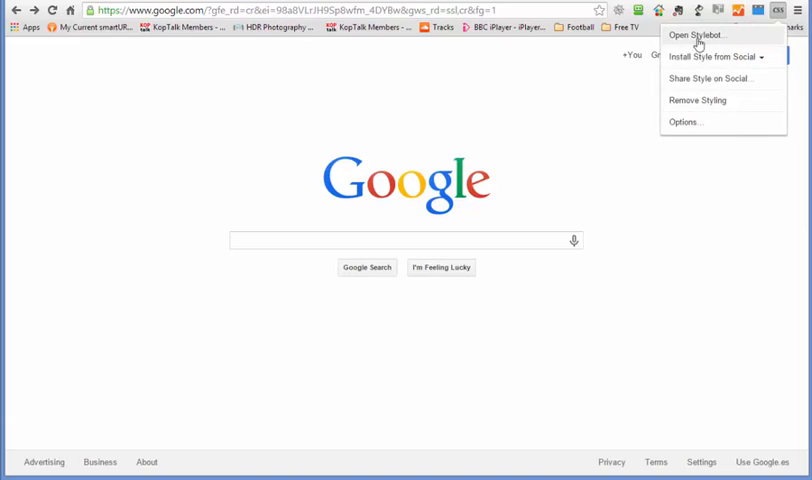
{"action": "left_click", "coordinate": [688, 36]}
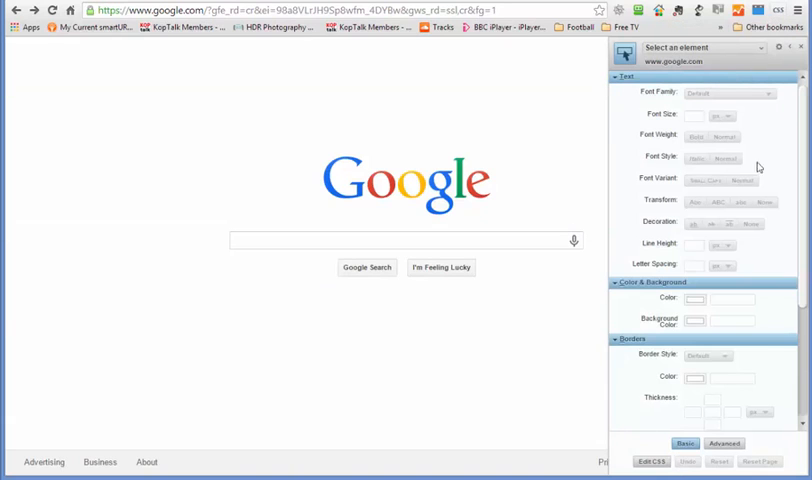
{"action": "mouse_move", "coordinate": [684, 132]}
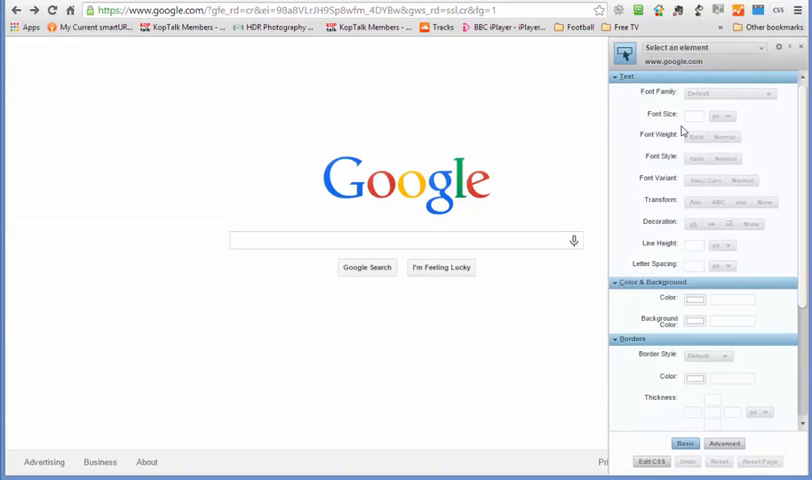
{"action": "left_click", "coordinate": [404, 268]}
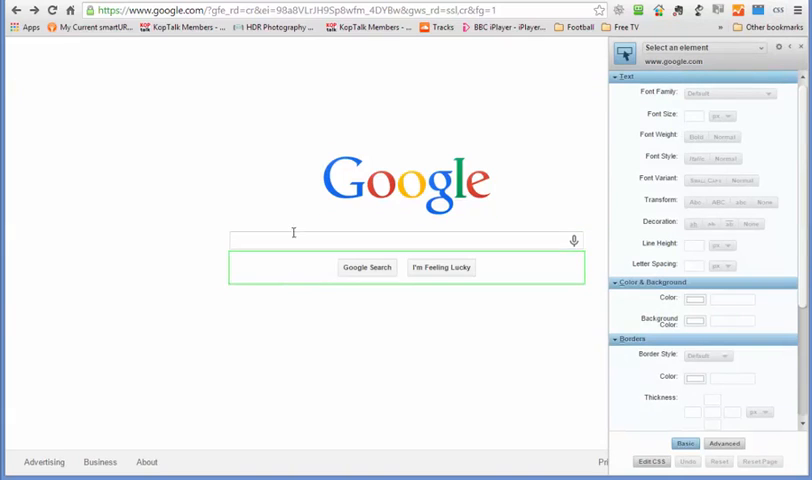
{"action": "left_click", "coordinate": [408, 180]}
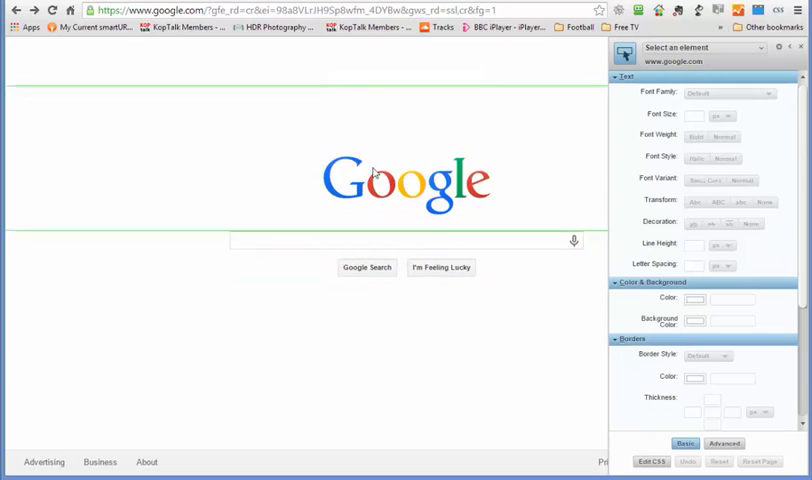
- Select the Google logo and set its height to 500 px and width to 1200 px
{"action": "left_click", "coordinate": [408, 182]}
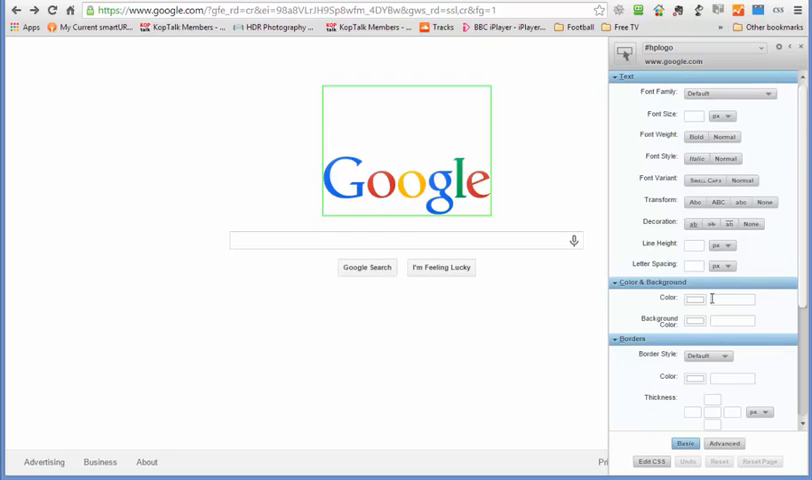
{"action": "scroll", "scroll_direction": "down", "scroll_amount": 3}
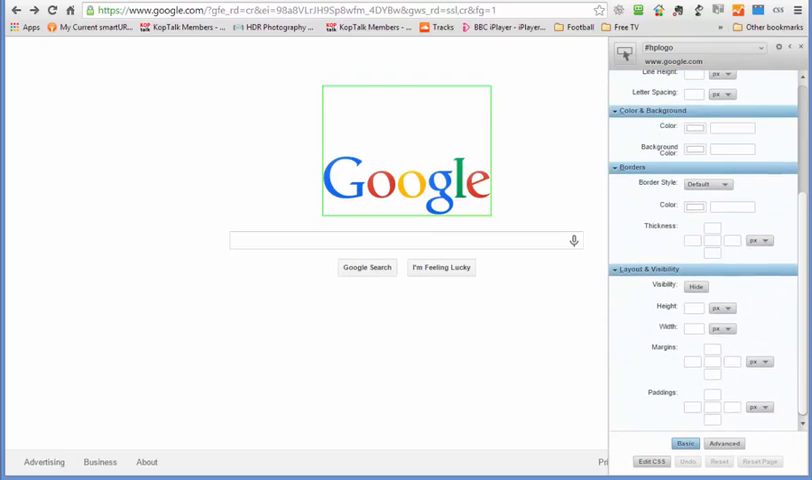
{"action": "mouse_move", "coordinate": [706, 318]}
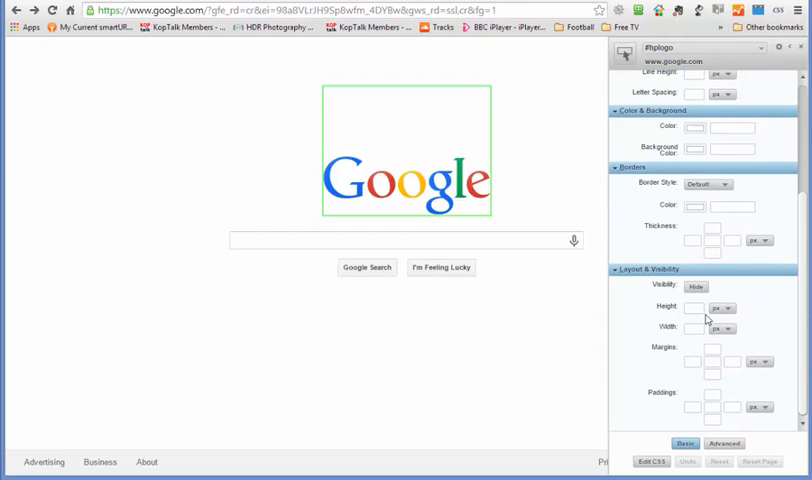
{"action": "type", "text": "500"}
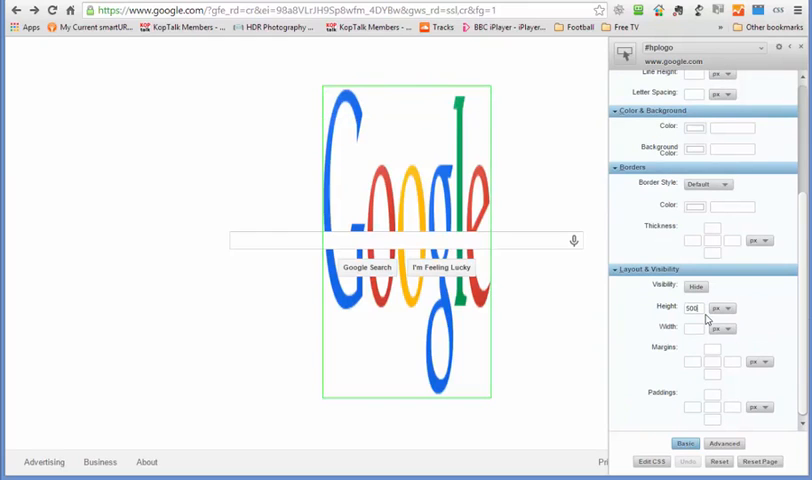
{"action": "left_click", "coordinate": [694, 328]}
{"action": "type", "text": "1000"}
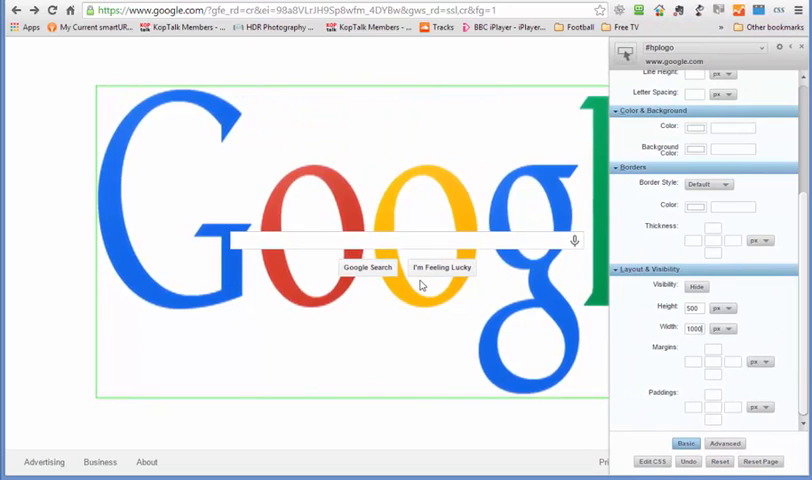
{"action": "mouse_move", "coordinate": [732, 422]}
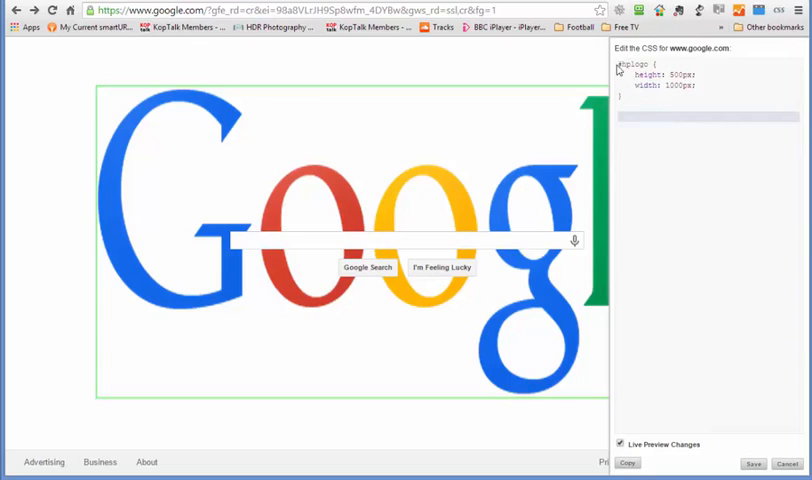
{"action": "double_click", "coordinate": [656, 74]}
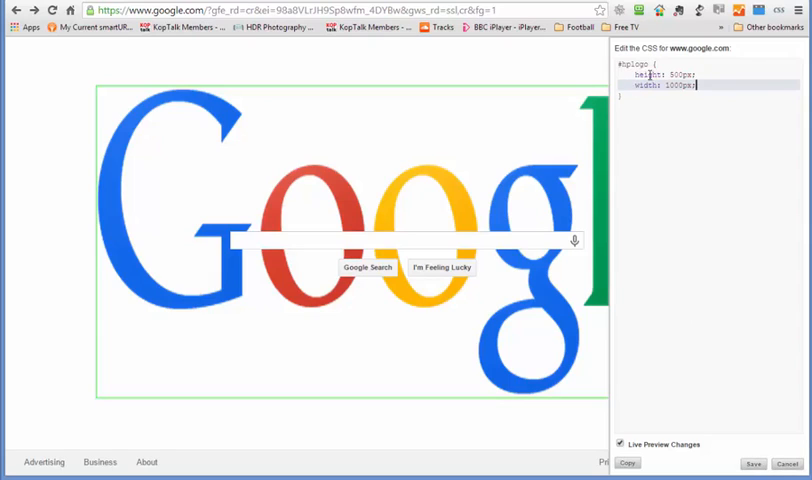
{"action": "double_click", "coordinate": [634, 64]}
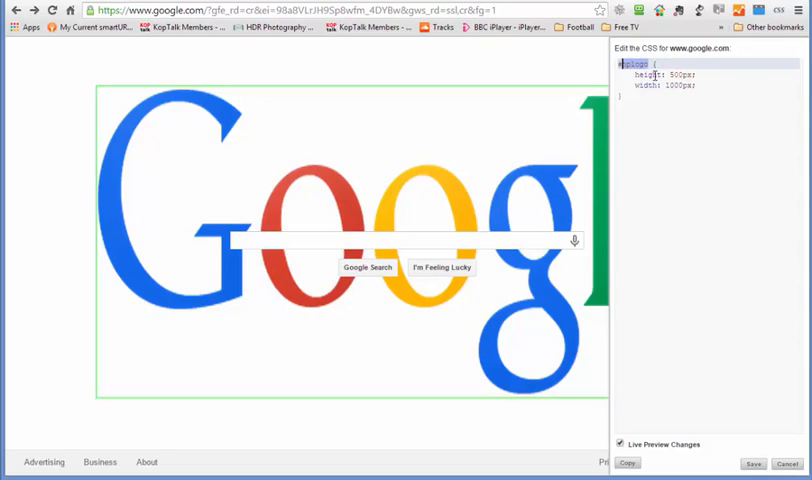
{"action": "mouse_move", "coordinate": [616, 388]}
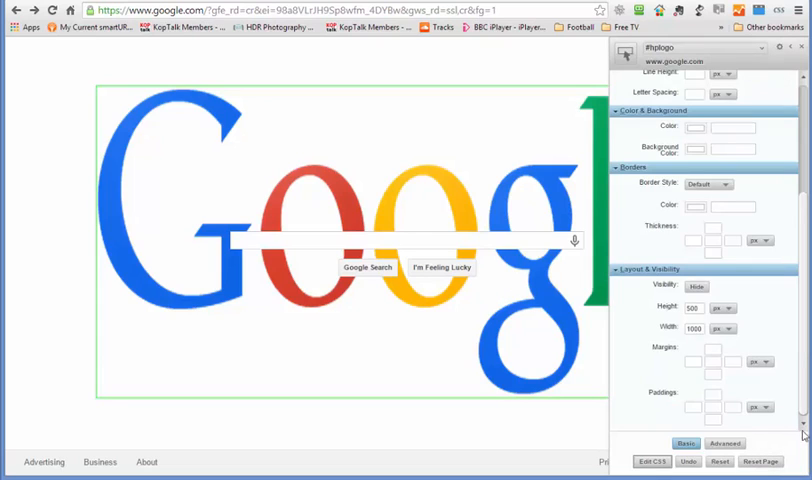
{"action": "scroll", "scroll_direction": "up", "scroll_amount": 3}
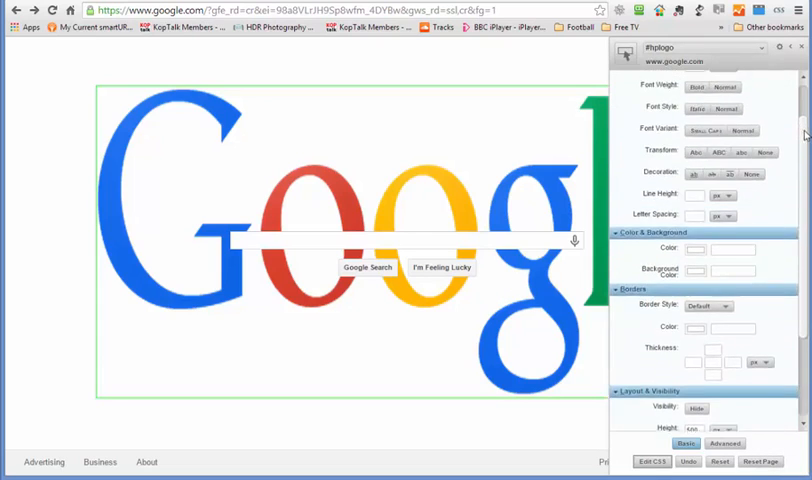
{"action": "scroll", "scroll_direction": "up", "scroll_amount": 3}
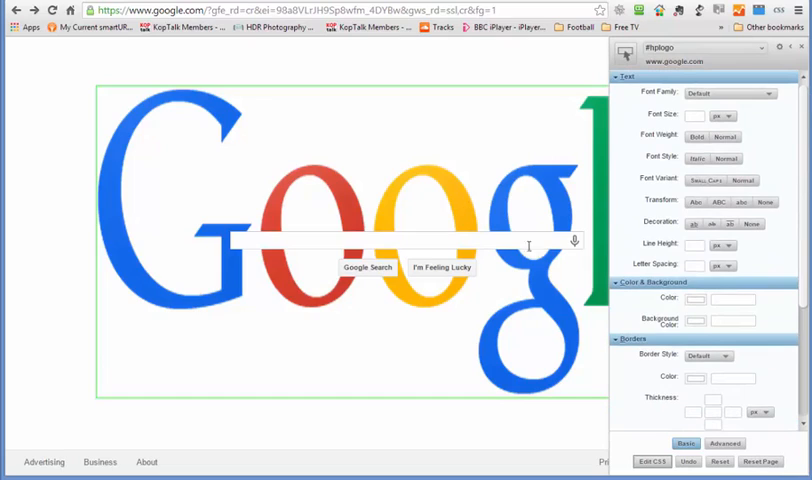
- Give the logo a pink background and a dashed red border of thickness 50
{"action": "left_click", "coordinate": [694, 320]}
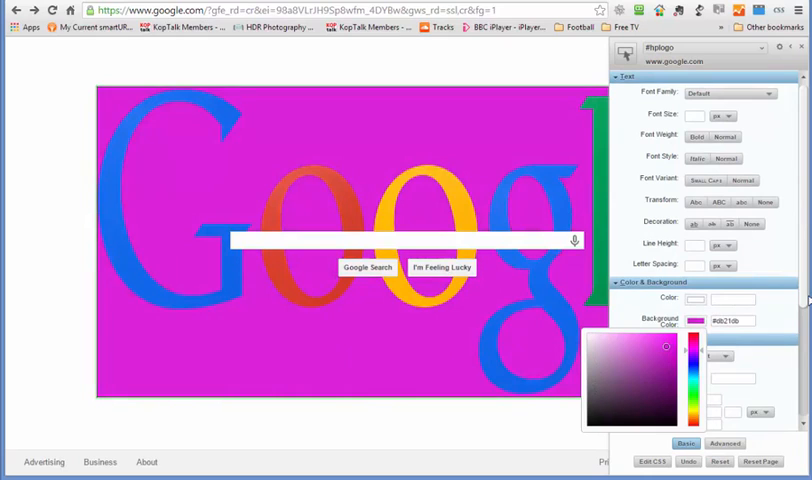
{"action": "scroll", "scroll_direction": "down", "scroll_amount": 3}
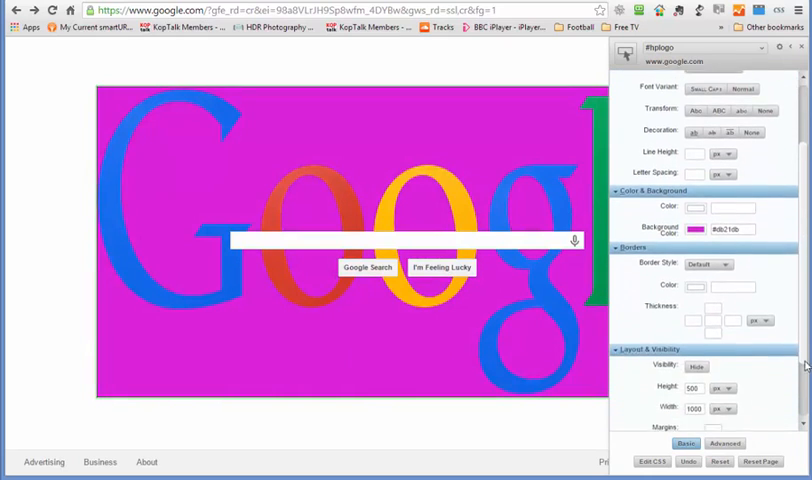
{"action": "left_click", "coordinate": [708, 248]}
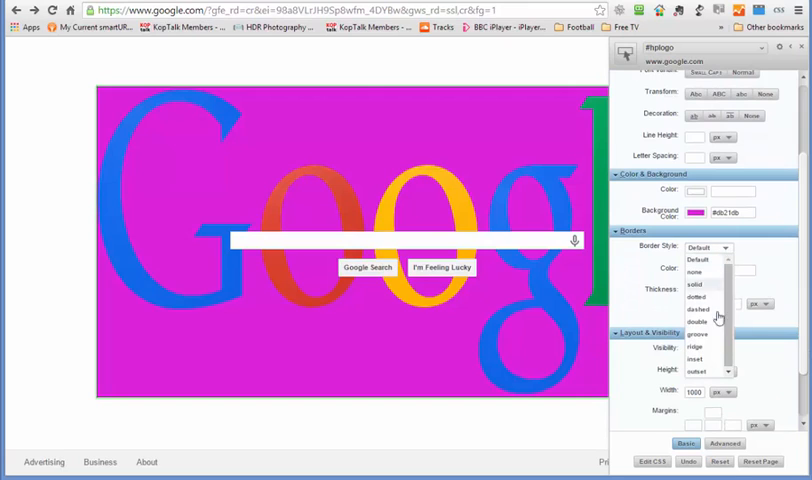
{"action": "left_click", "coordinate": [696, 310]}
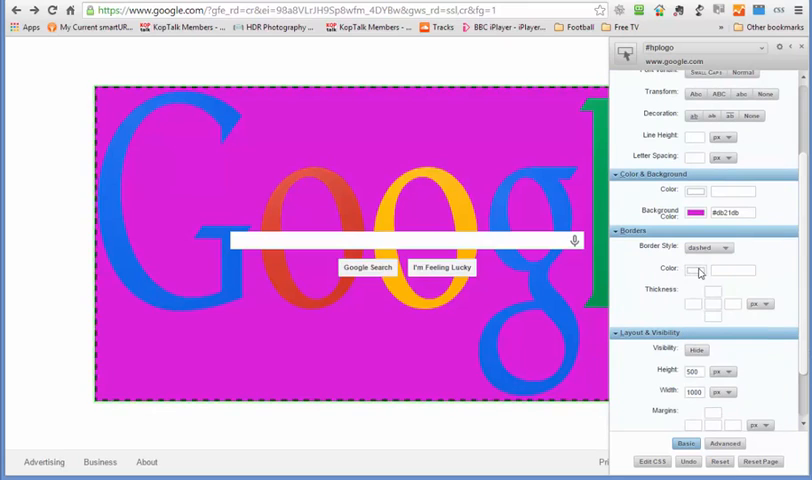
{"action": "left_click", "coordinate": [696, 270]}
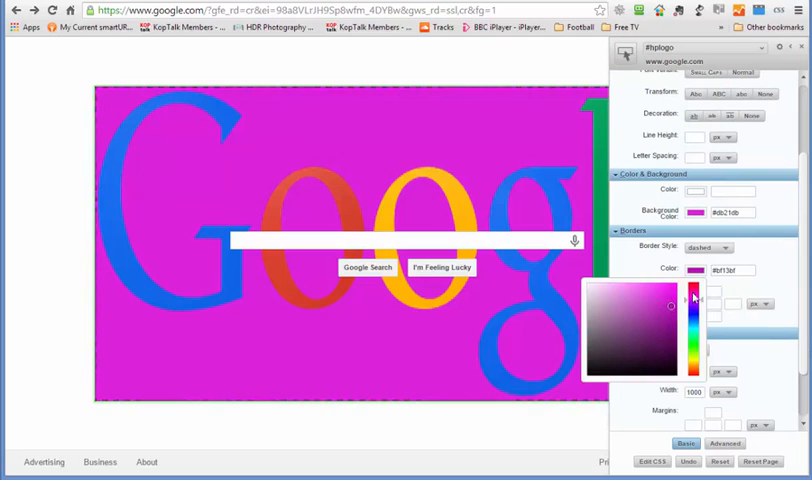
{"action": "left_click", "coordinate": [672, 288]}
{"action": "type", "text": "50"}
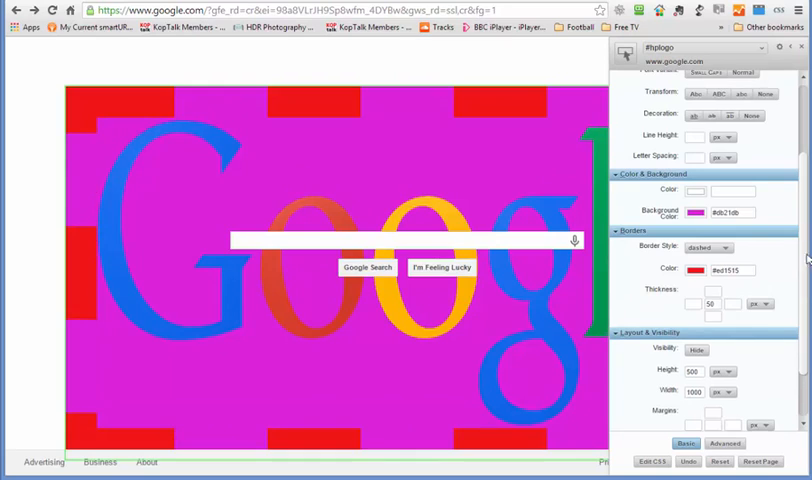
{"action": "scroll", "scroll_direction": "down", "scroll_amount": 3}
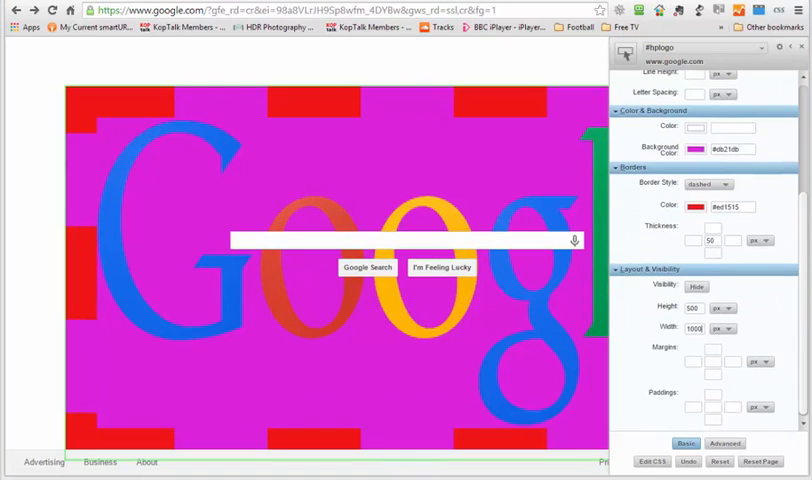
{"action": "mouse_move", "coordinate": [428, 158]}
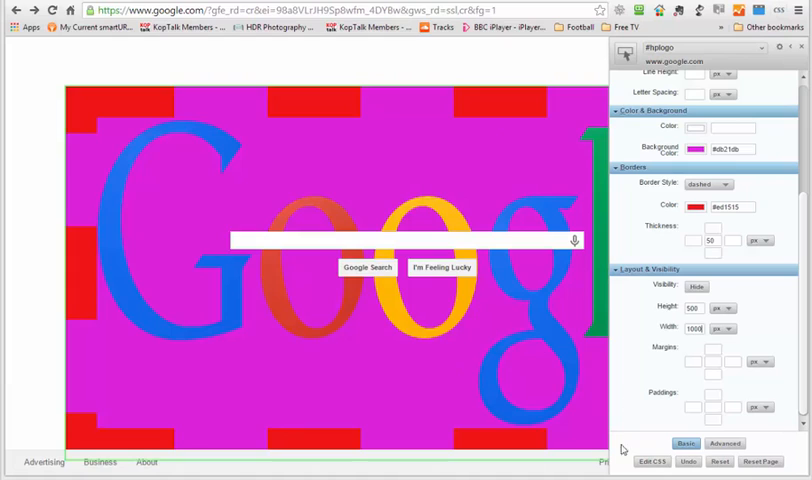
{"action": "mouse_move", "coordinate": [458, 198]}
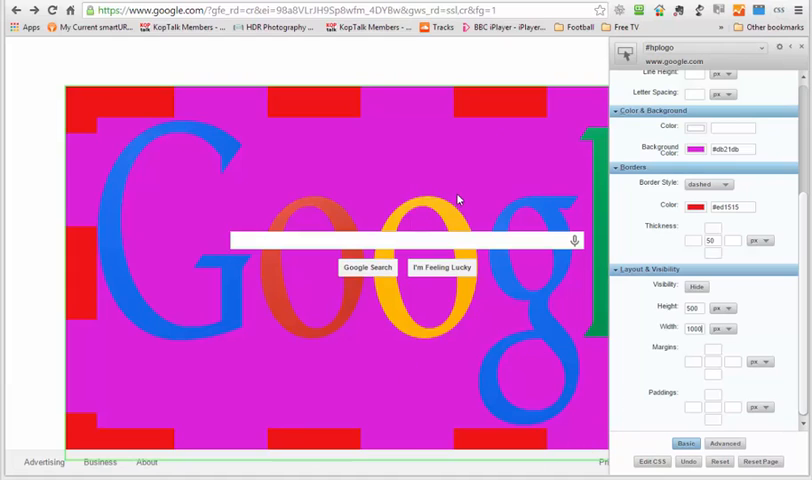
{"action": "mouse_move", "coordinate": [418, 168]}
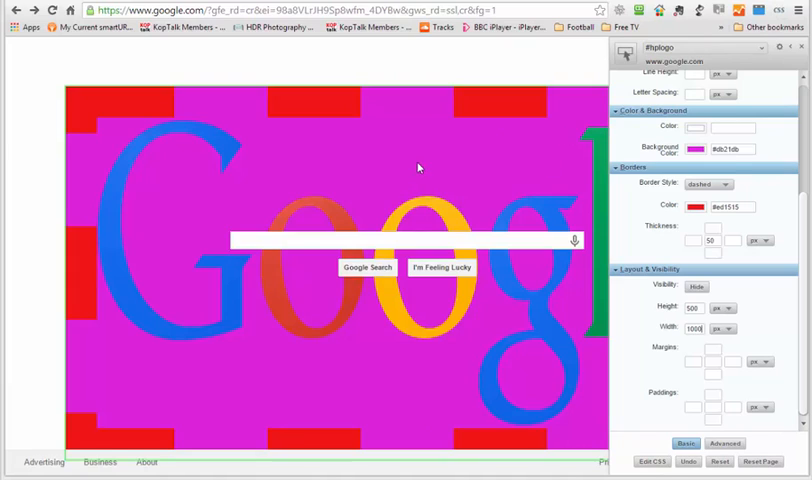
{"action": "mouse_move", "coordinate": [284, 172]}
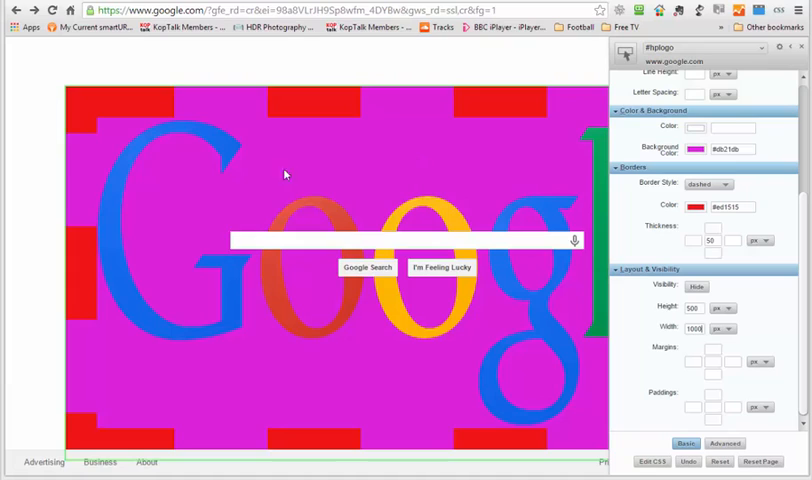
{"action": "mouse_move", "coordinate": [396, 172]}
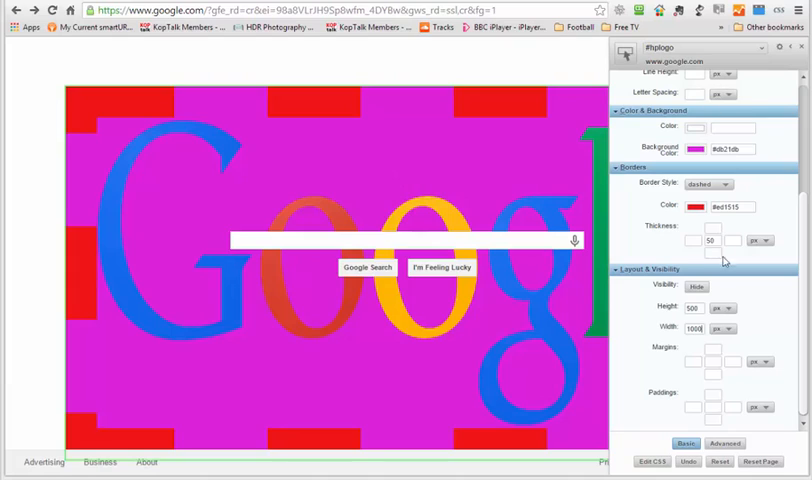
{"action": "mouse_move", "coordinate": [552, 294]}
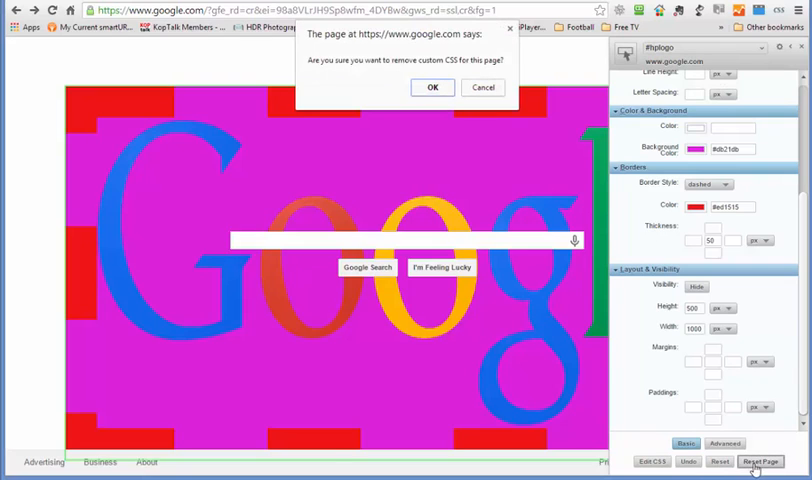
- Confirm removing the custom CSS so the logo returns to normal
{"action": "left_click", "coordinate": [432, 88]}
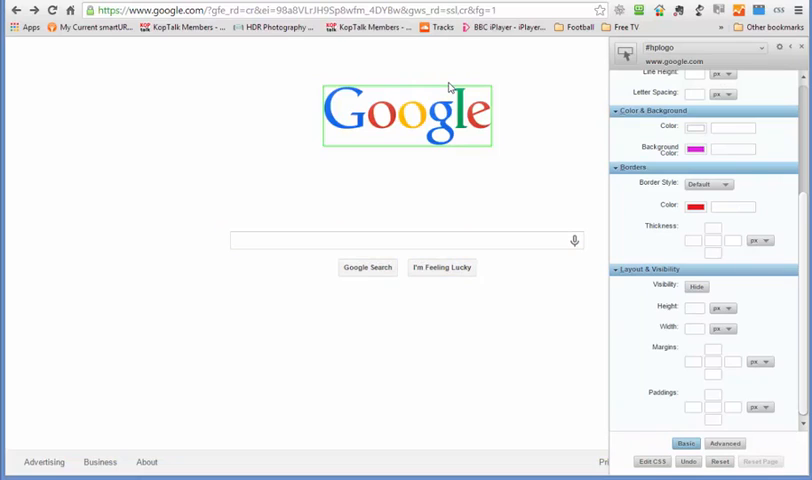
{"action": "mouse_move", "coordinate": [644, 354]}
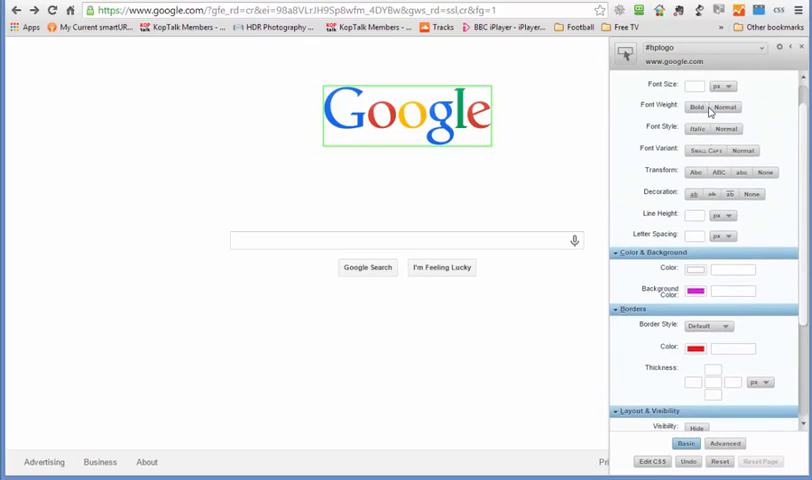
{"action": "scroll", "scroll_direction": "down", "scroll_amount": 3}
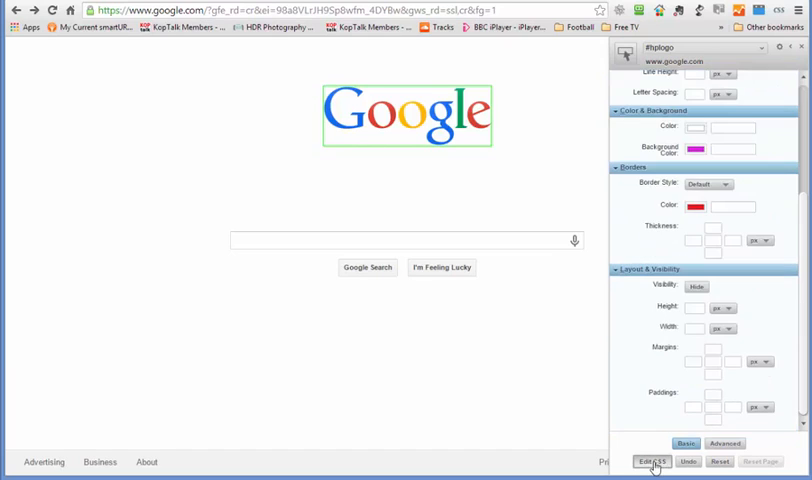
{"action": "left_click", "coordinate": [646, 460]}
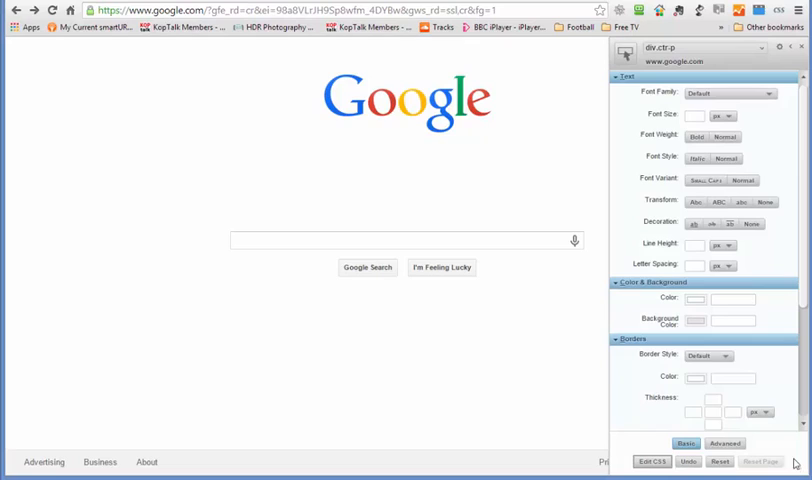
{"action": "mouse_move", "coordinate": [390, 118]}
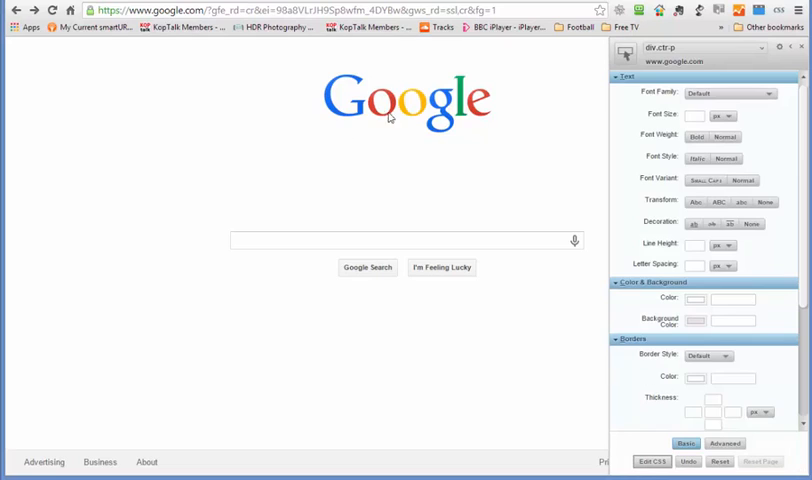
{"action": "mouse_move", "coordinate": [92, 108]}
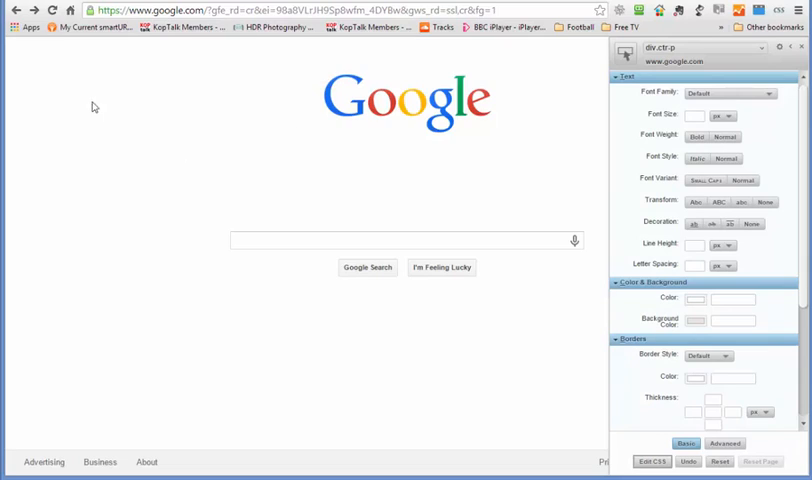
{"action": "mouse_move", "coordinate": [520, 222]}
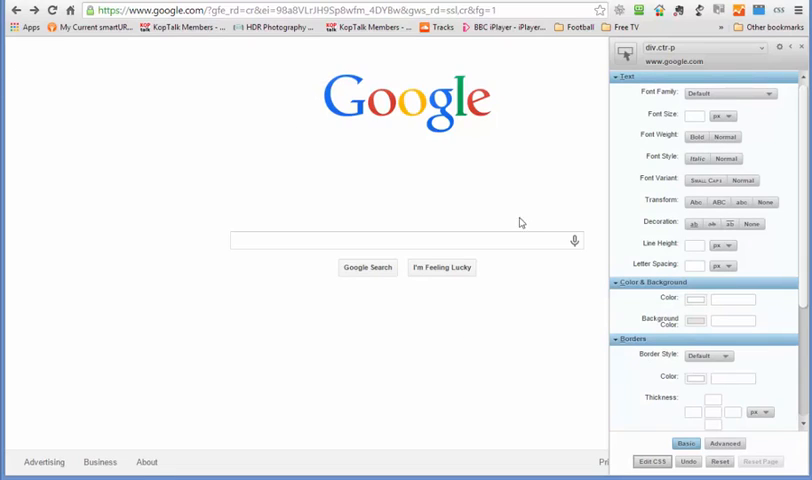
{"action": "mouse_move", "coordinate": [316, 82]}
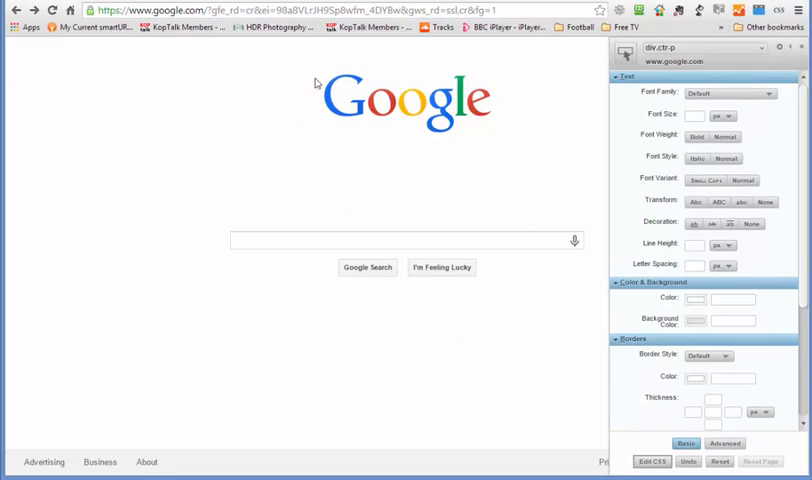
{"action": "mouse_move", "coordinate": [454, 98]}
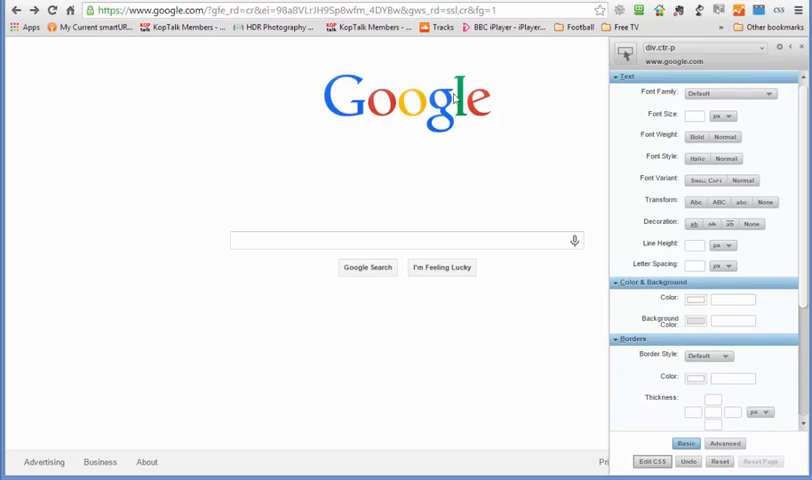
{"action": "mouse_move", "coordinate": [344, 180]}
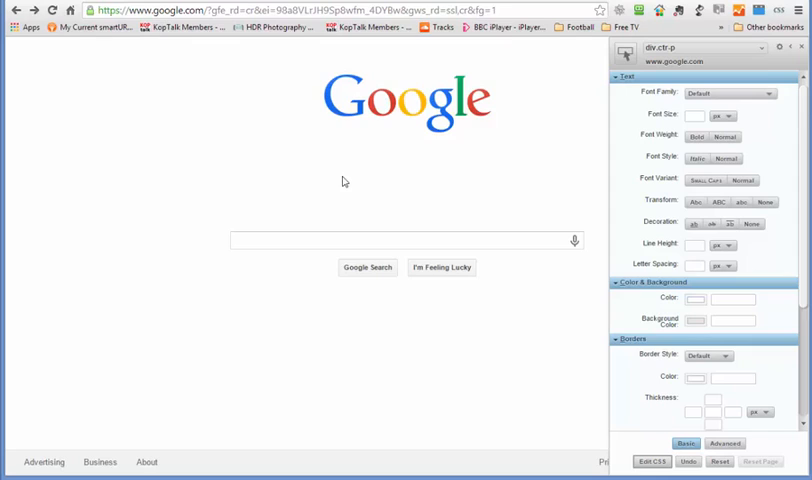
{"action": "mouse_move", "coordinate": [336, 104]}
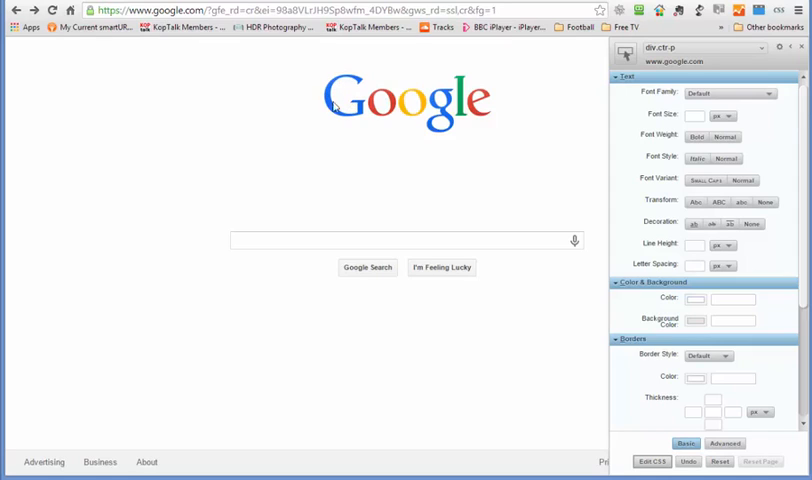
{"action": "mouse_move", "coordinate": [472, 122]}
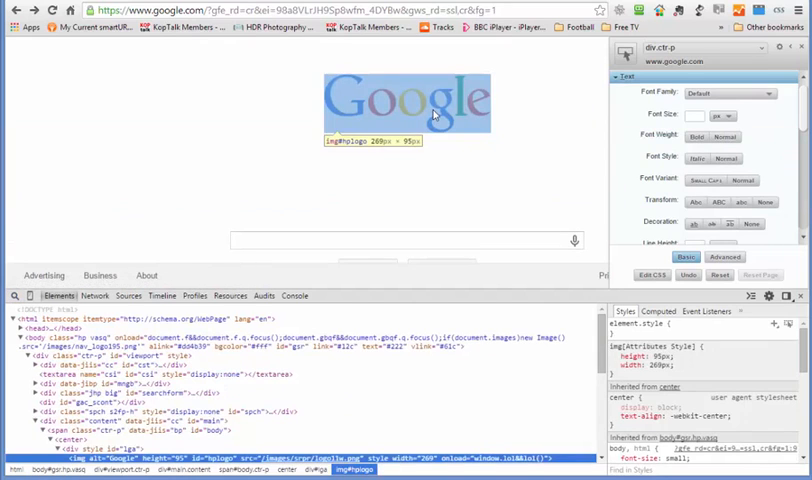
- Copy the Google logo image's src path from the developer tools
{"action": "scroll", "scroll_direction": "down", "scroll_amount": 3}
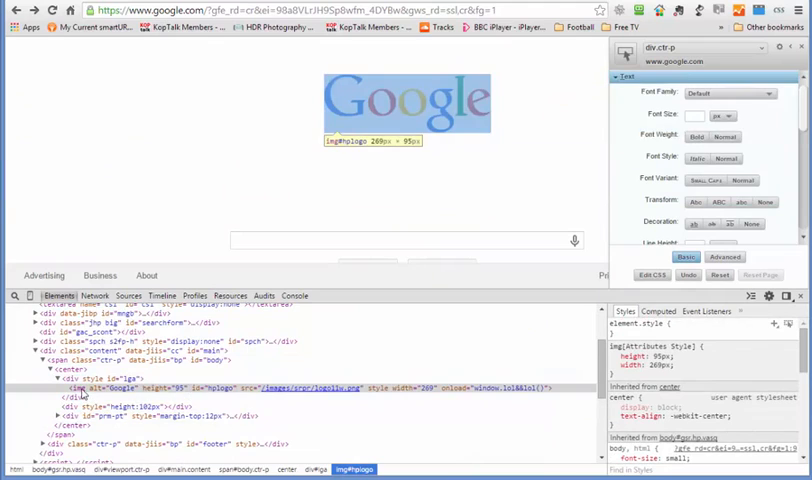
{"action": "mouse_move", "coordinate": [310, 388]}
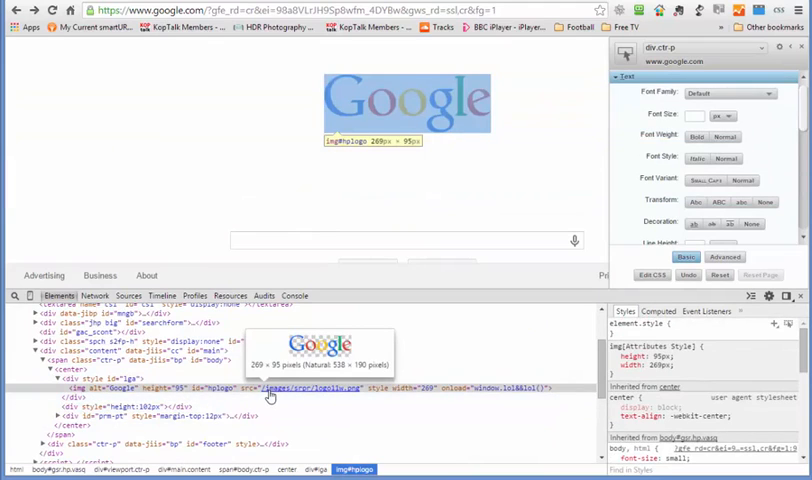
{"action": "right_click", "coordinate": [270, 388]}
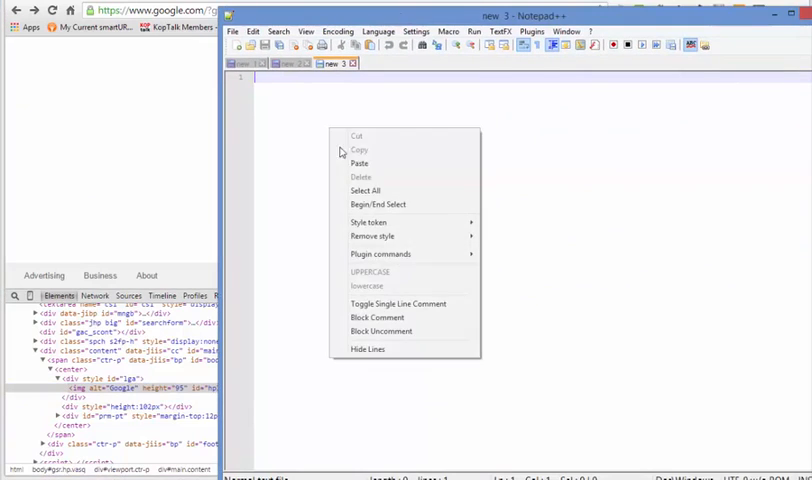
- Paste the logo image path into a Notepad++ tab and copy it back out
{"action": "left_click", "coordinate": [358, 164]}
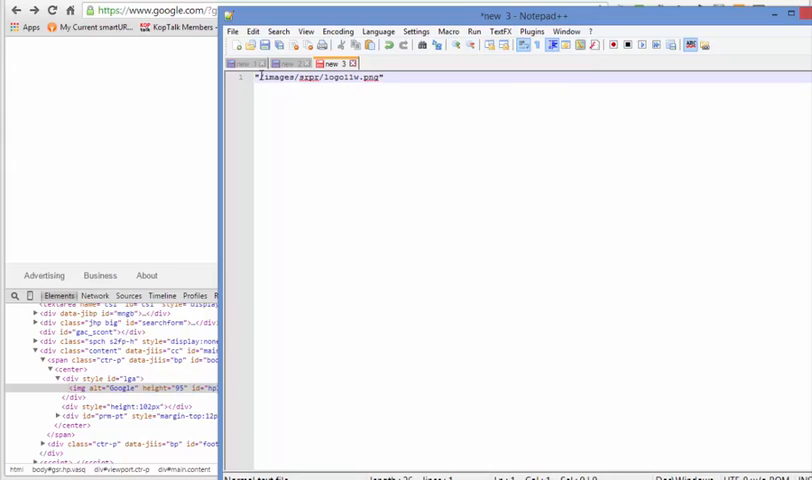
{"action": "right_click", "coordinate": [320, 78]}
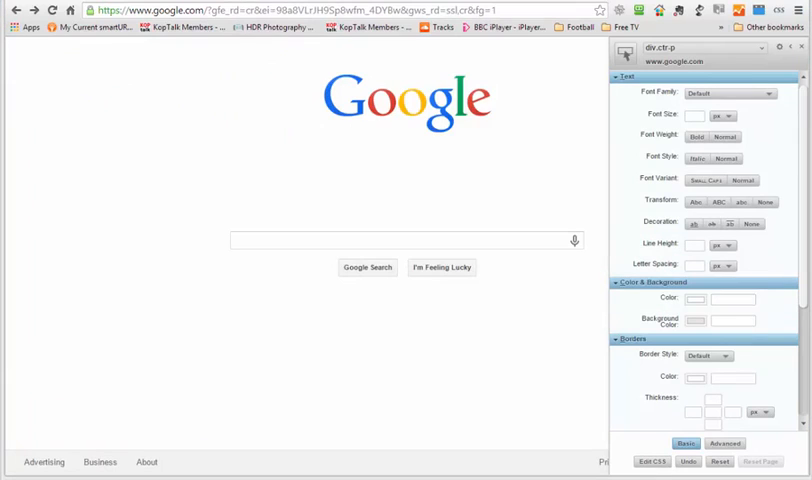
{"action": "mouse_move", "coordinate": [360, 222]}
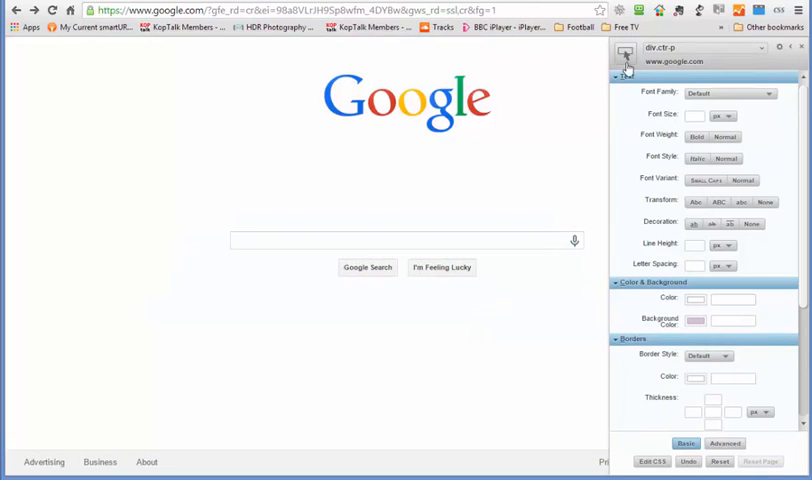
- Pick the page's main area in Stylebot and give it a pale off-white background colour
{"action": "left_click", "coordinate": [624, 54]}
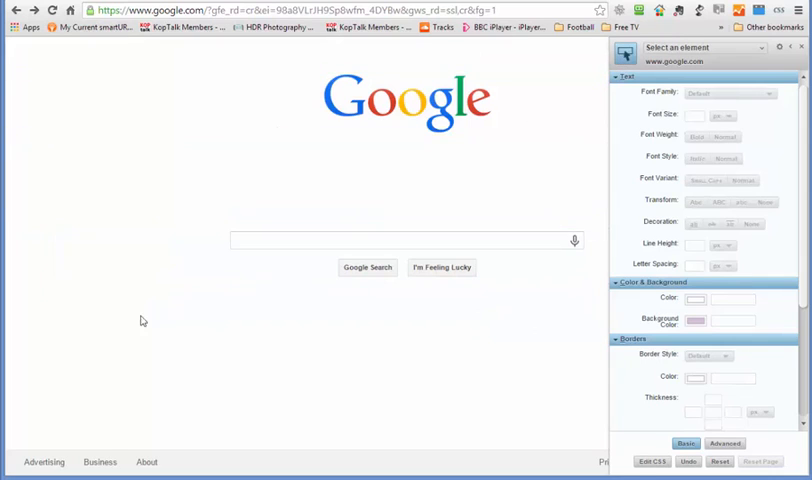
{"action": "mouse_move", "coordinate": [100, 312]}
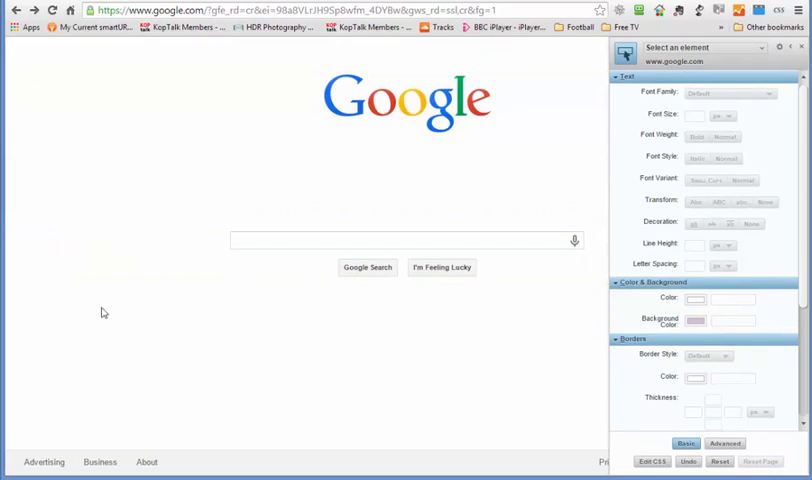
{"action": "mouse_move", "coordinate": [68, 328]}
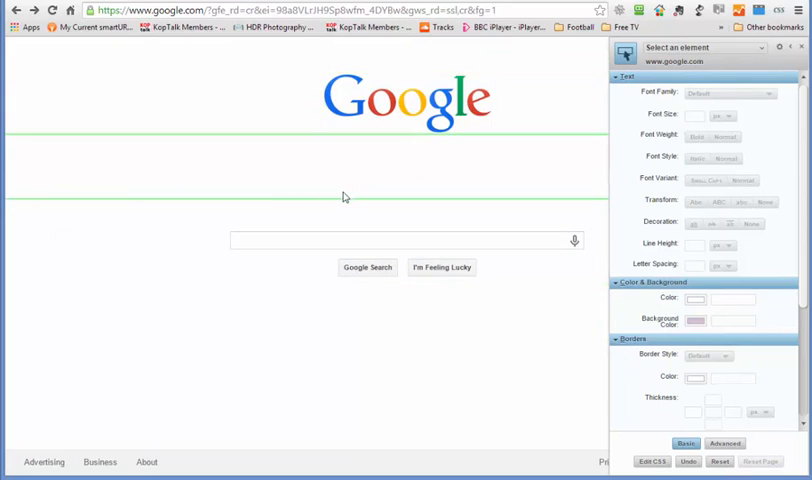
{"action": "right_click", "coordinate": [344, 196]}
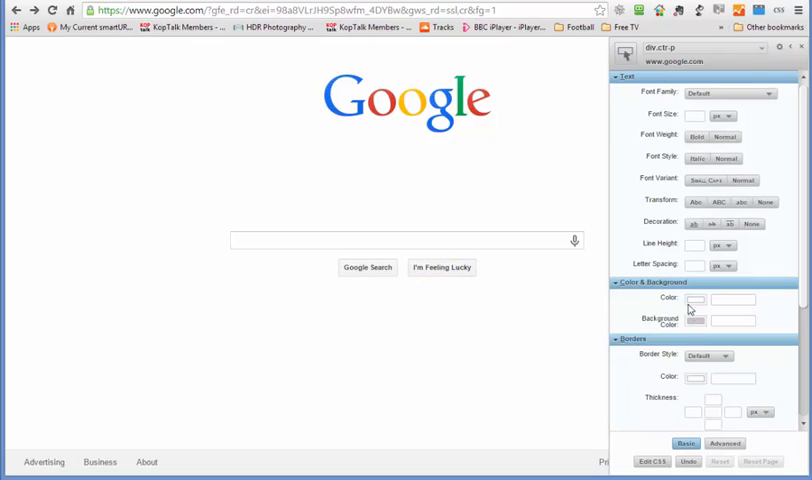
{"action": "left_click", "coordinate": [696, 320]}
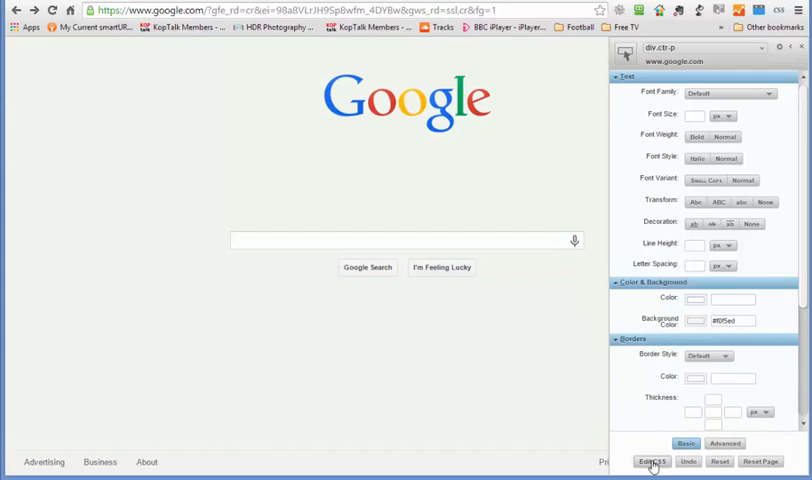
- Add background-image: url("/images/srpr/logo11w.png"); to the area's CSS in Edit CSS
{"action": "left_click", "coordinate": [650, 460]}
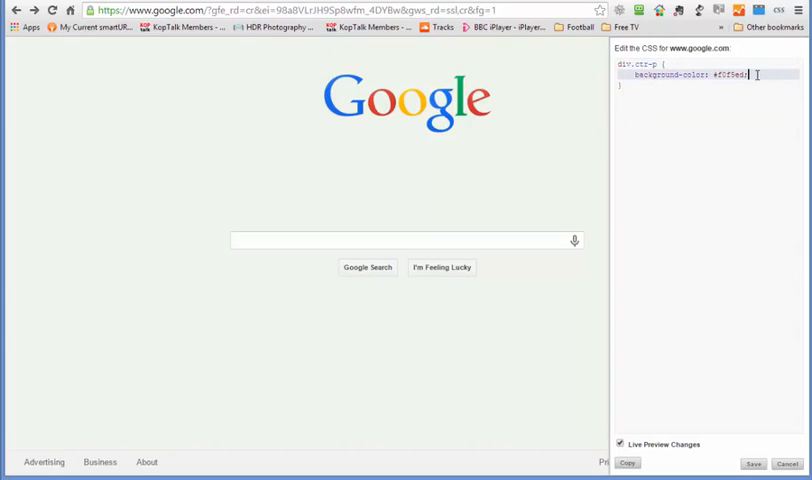
{"action": "mouse_move", "coordinate": [744, 122]}
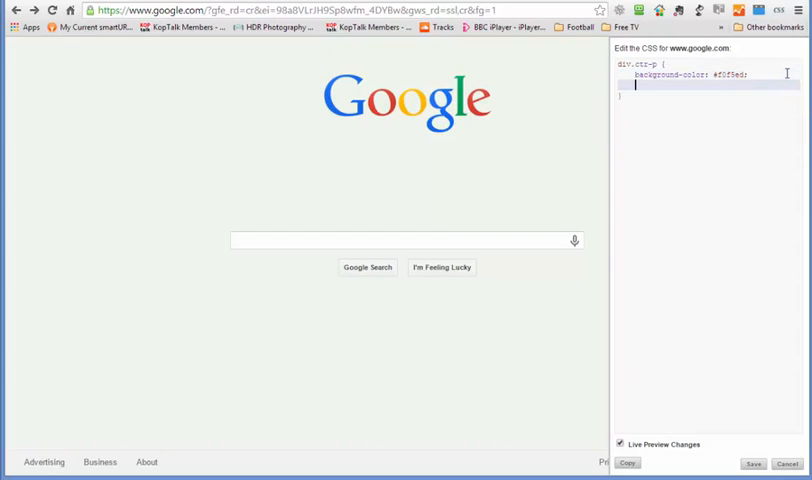
{"action": "type", "text": "background-image:"}
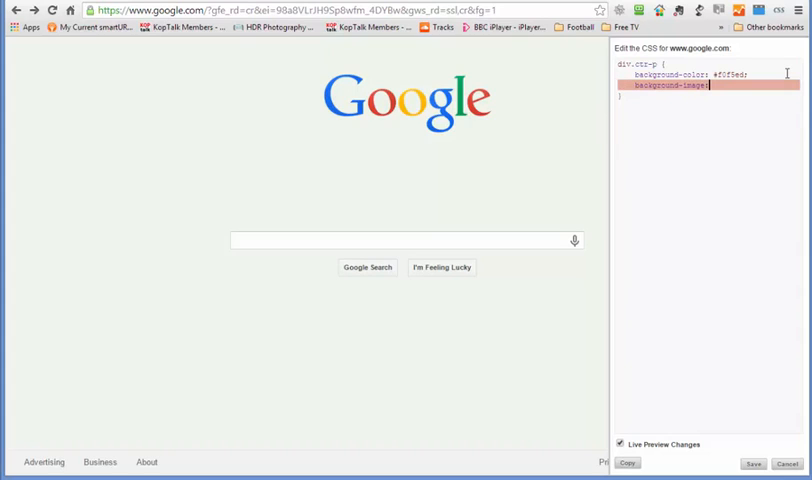
{"action": "type", "text": "url"}
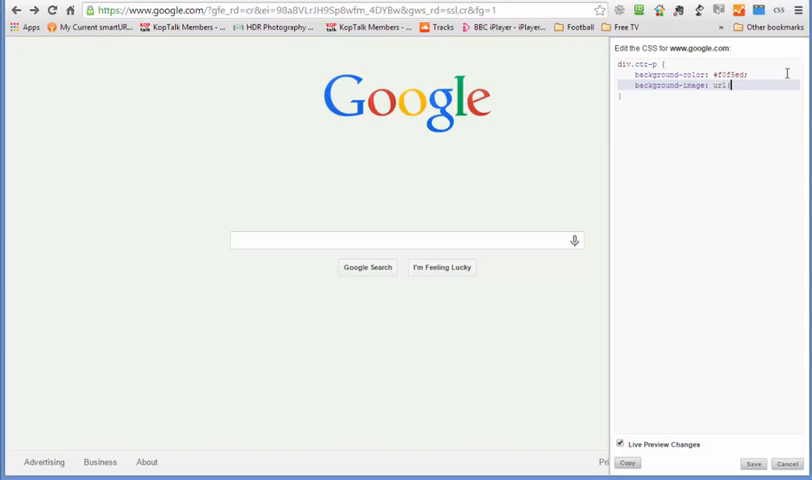
{"action": "type", "text": "(\"\");"}
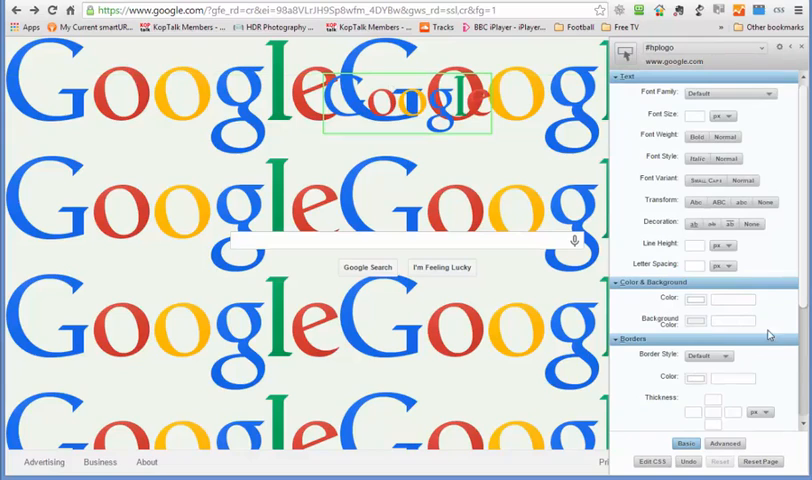
- Hide the original Google logo via Stylebot's Layout & Visibility, leaving the tiled background
{"action": "scroll", "scroll_direction": "down", "scroll_amount": 3}
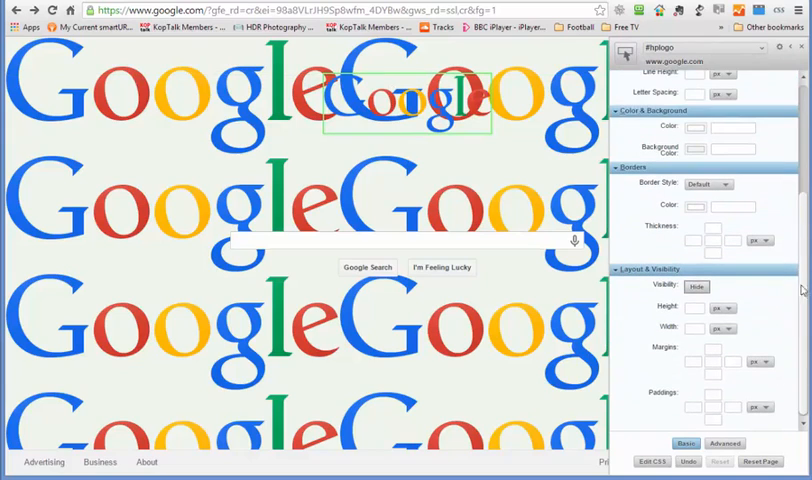
{"action": "left_click", "coordinate": [696, 288]}
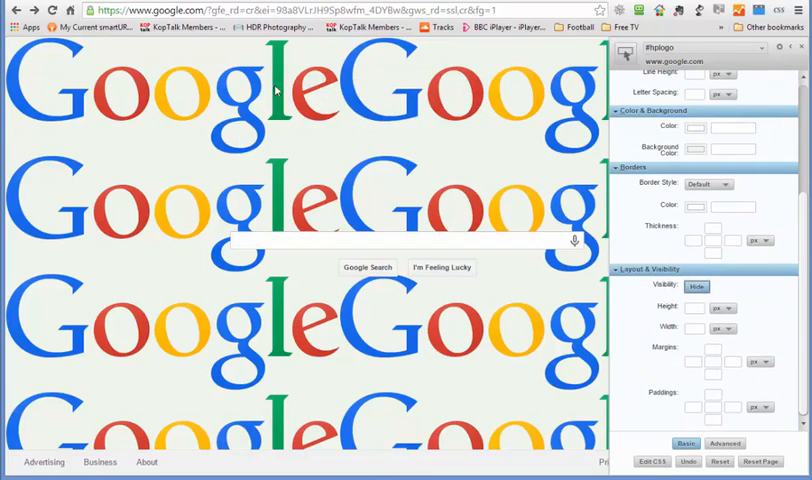
{"action": "left_click", "coordinate": [400, 240]}
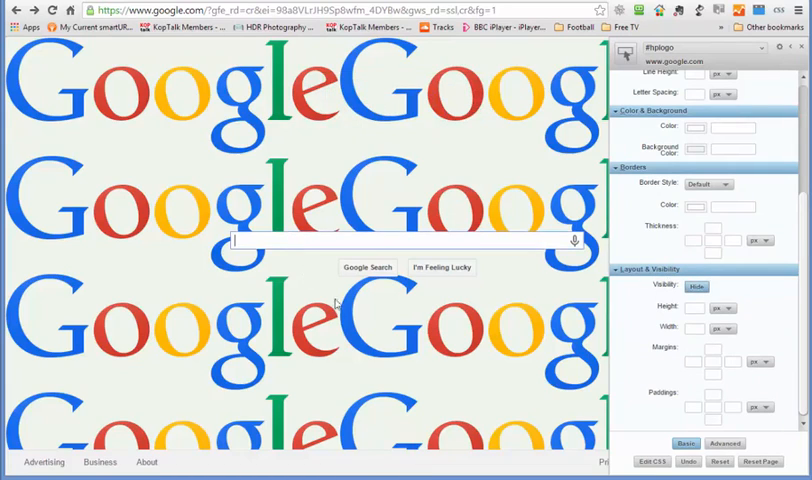
{"action": "mouse_move", "coordinate": [804, 218]}
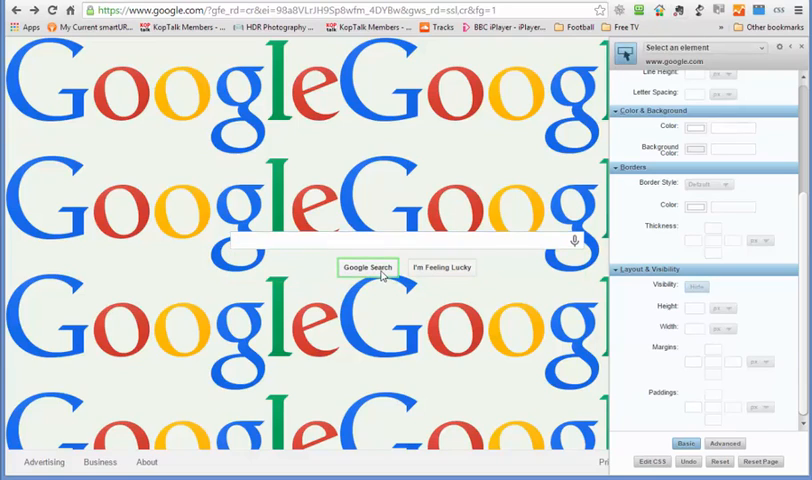
- Select the Google Search button and set its font family to Palatino
{"action": "left_click", "coordinate": [368, 268]}
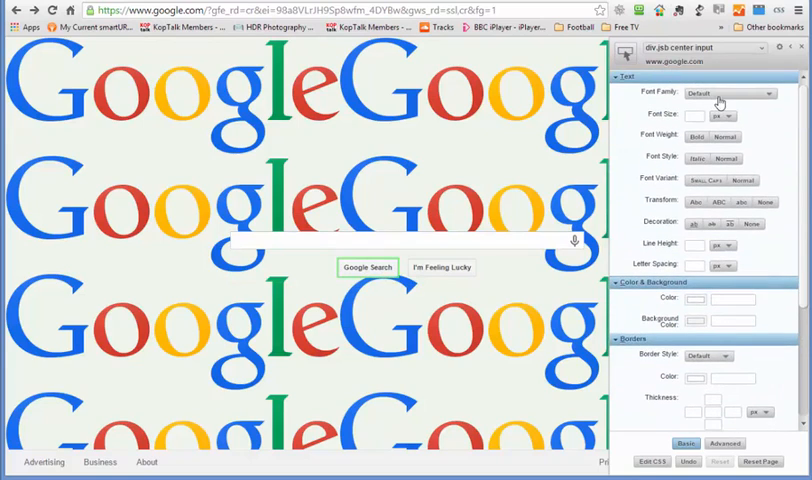
{"action": "left_click", "coordinate": [736, 92]}
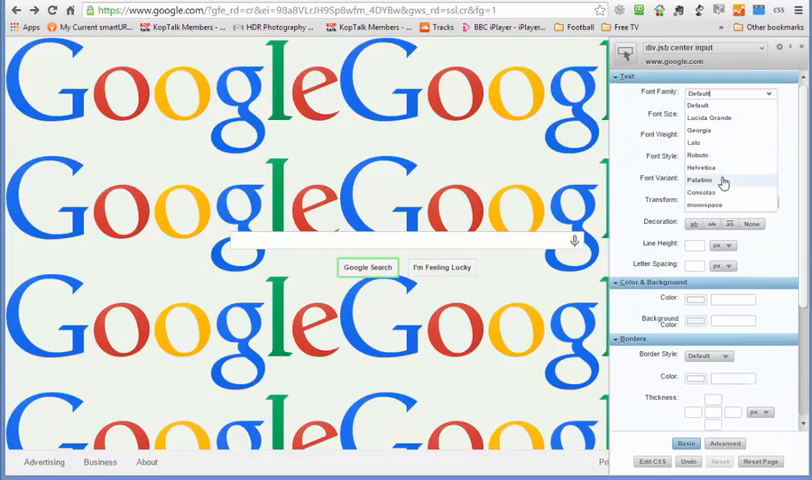
{"action": "left_click", "coordinate": [704, 180]}
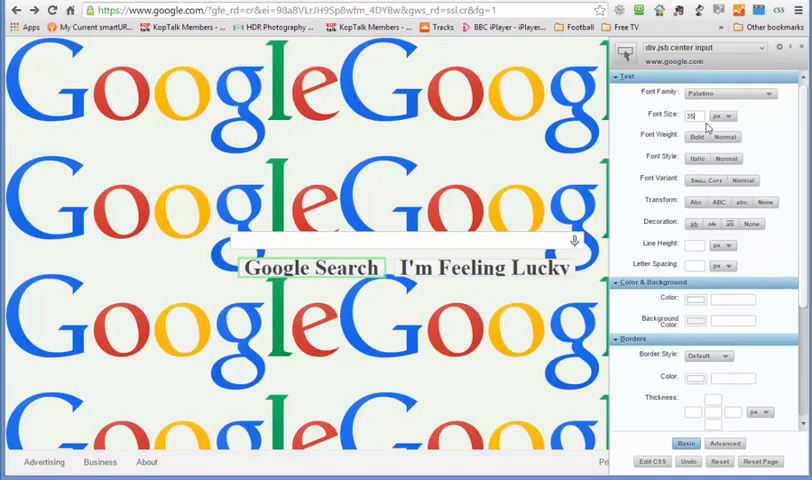
- Make the button text bold and small-caps, trying italic and then removing it
{"action": "left_click", "coordinate": [696, 136]}
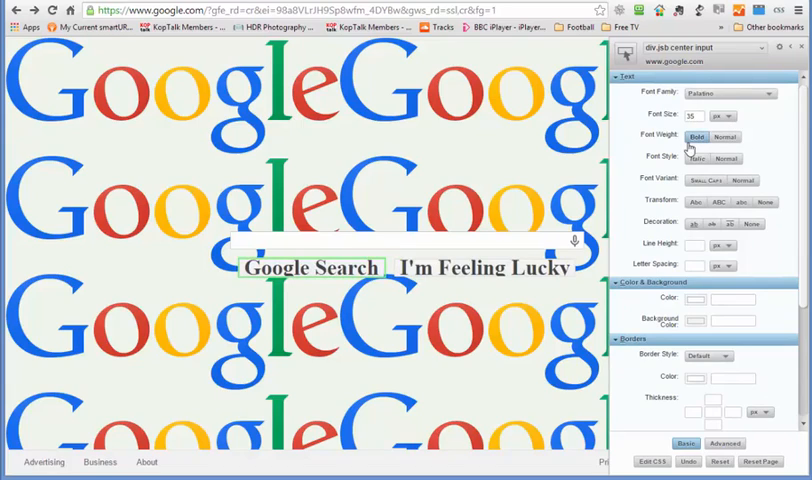
{"action": "left_click", "coordinate": [696, 160]}
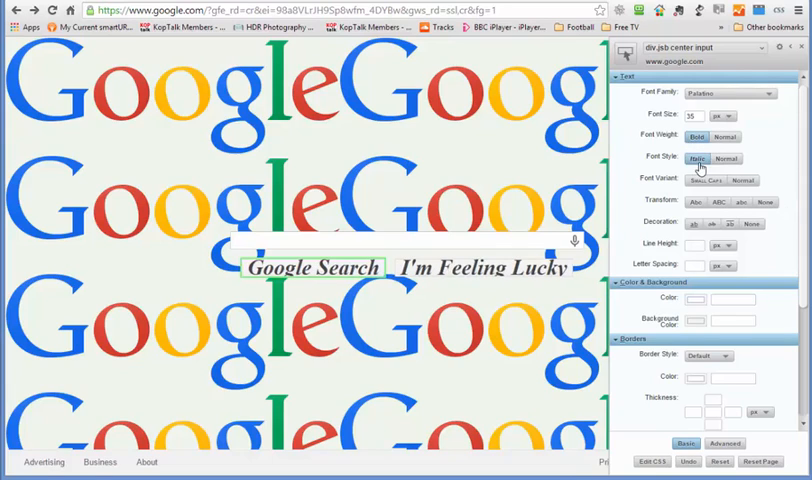
{"action": "left_click", "coordinate": [712, 180]}
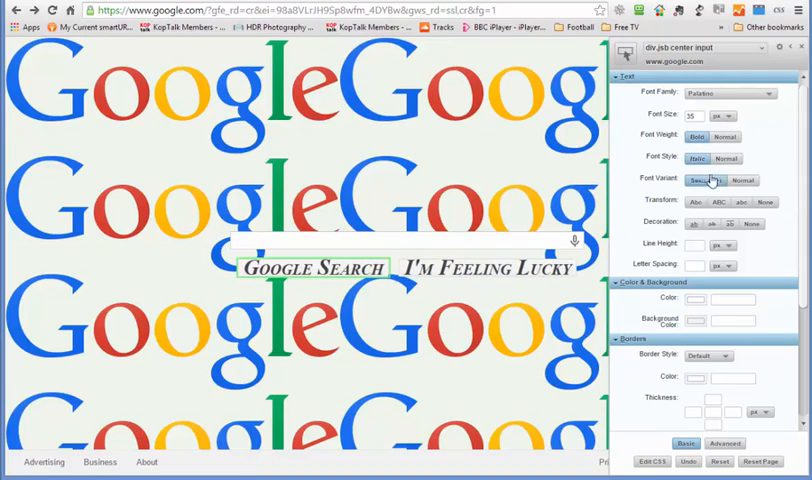
{"action": "left_click", "coordinate": [704, 180]}
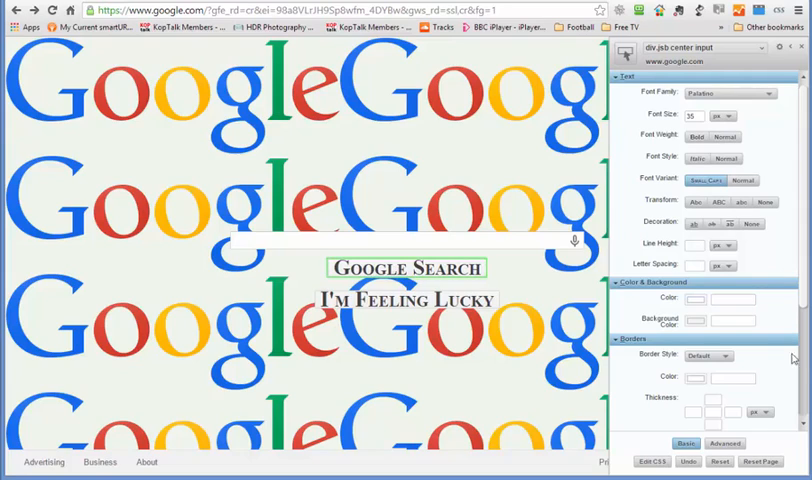
{"action": "mouse_move", "coordinate": [700, 328]}
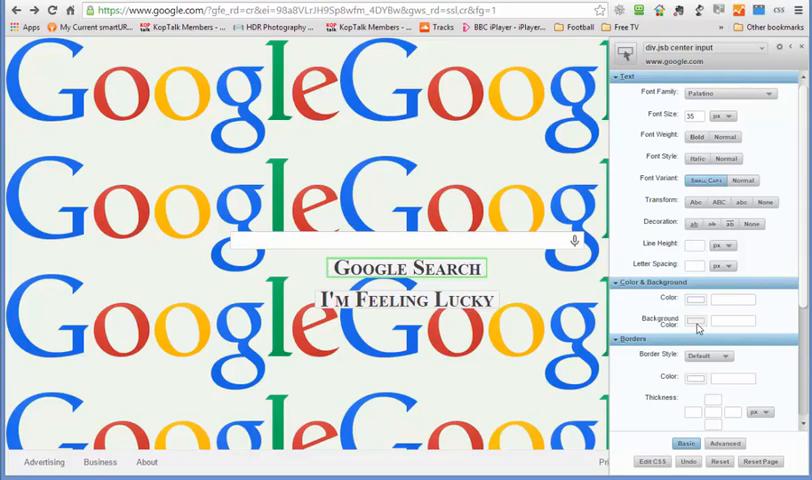
- Give the search buttons pink text and a dashed coloured border
{"action": "left_click", "coordinate": [696, 320]}
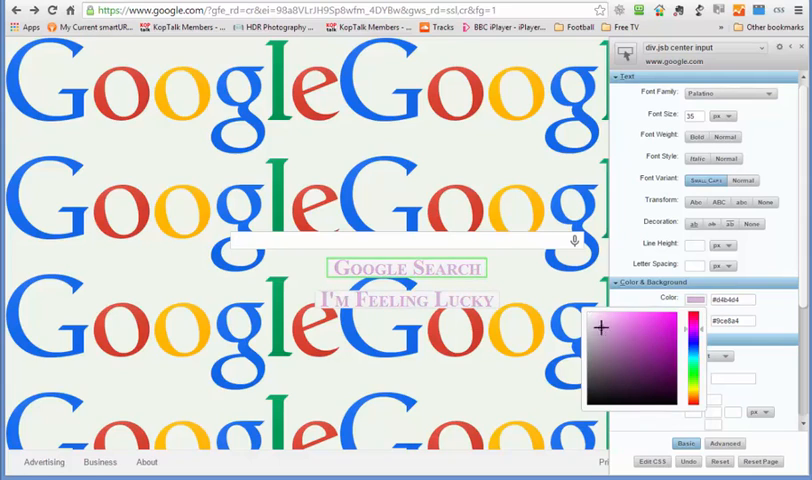
{"action": "left_click", "coordinate": [698, 384]}
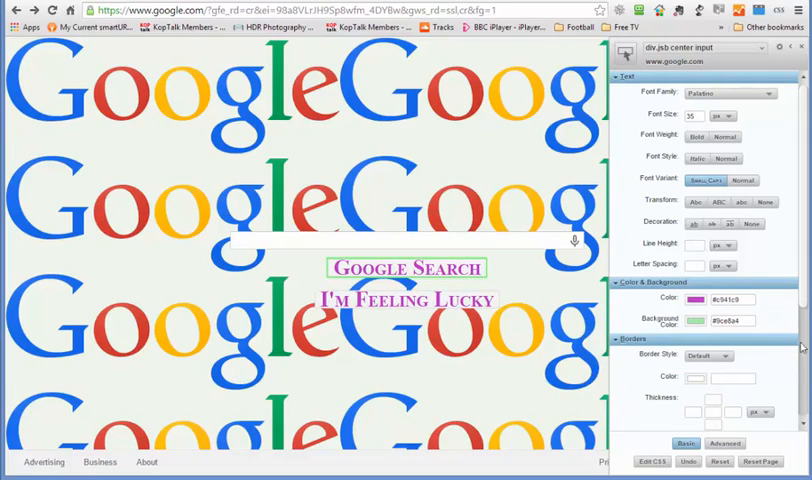
{"action": "left_click", "coordinate": [708, 356]}
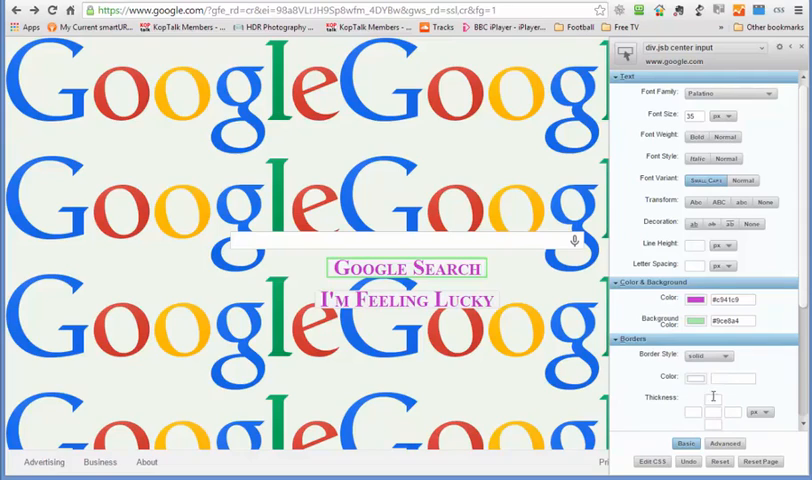
{"action": "left_click", "coordinate": [708, 356]}
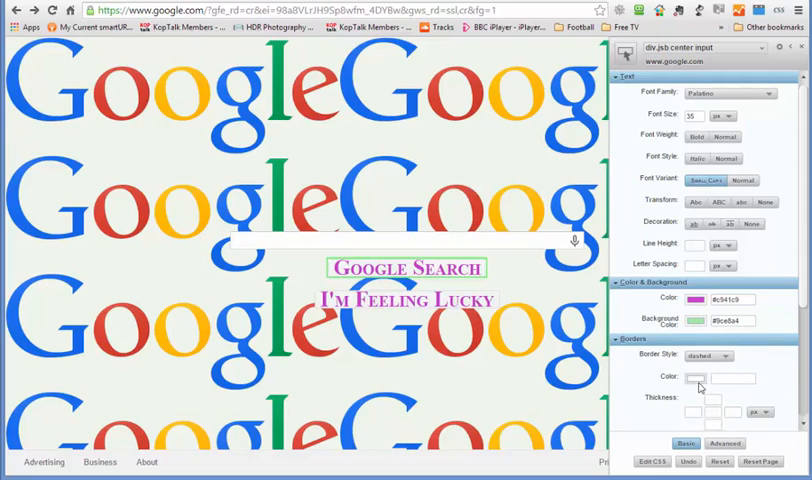
{"action": "left_click", "coordinate": [696, 376]}
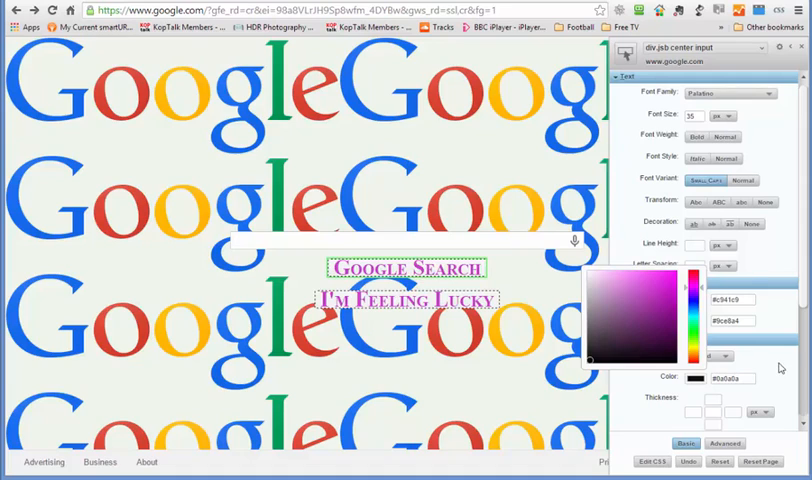
- Adjust the buttons' Layout & Visibility, toggling them hidden and visible again
{"action": "scroll", "scroll_direction": "down", "scroll_amount": 3}
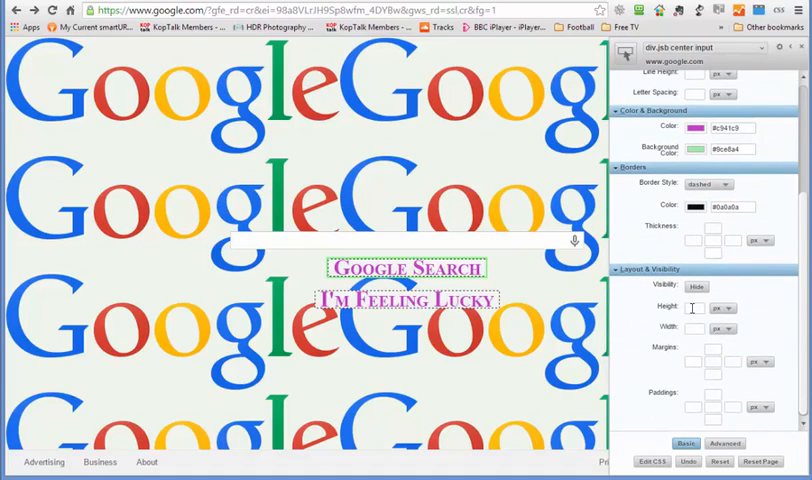
{"action": "left_click", "coordinate": [696, 288]}
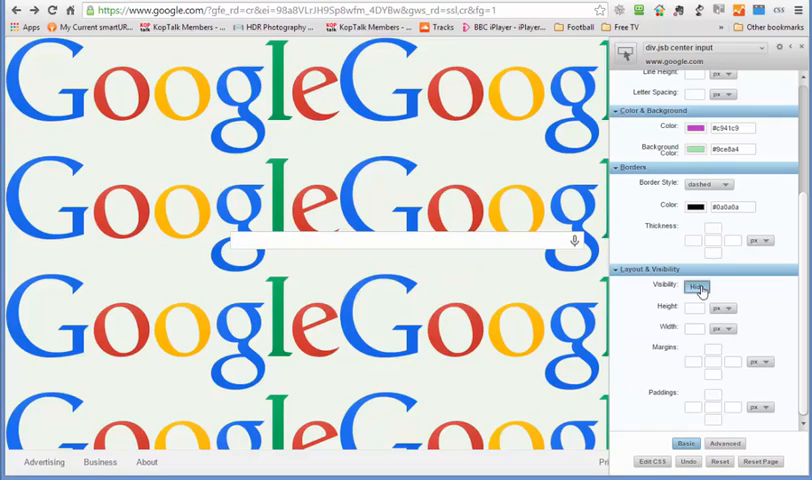
{"action": "left_click", "coordinate": [696, 288]}
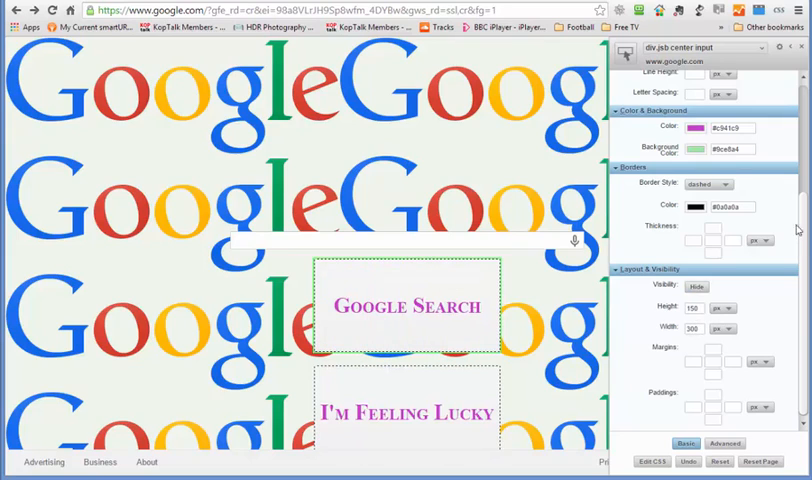
{"action": "mouse_move", "coordinate": [388, 328]}
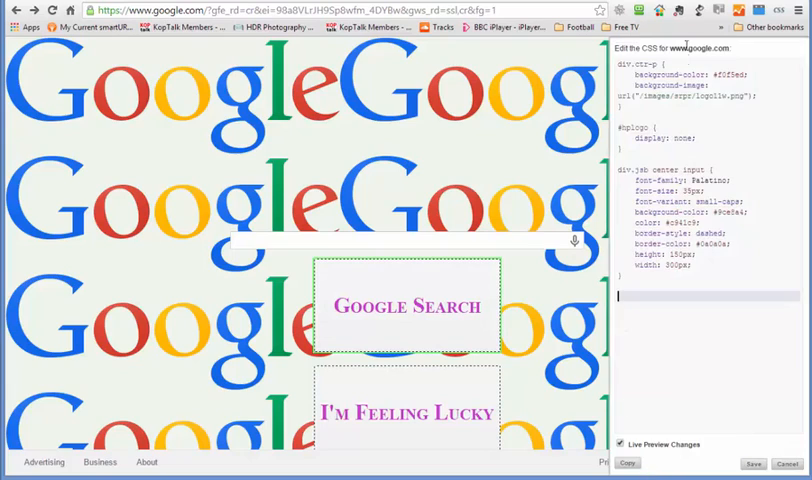
{"action": "mouse_move", "coordinate": [392, 276]}
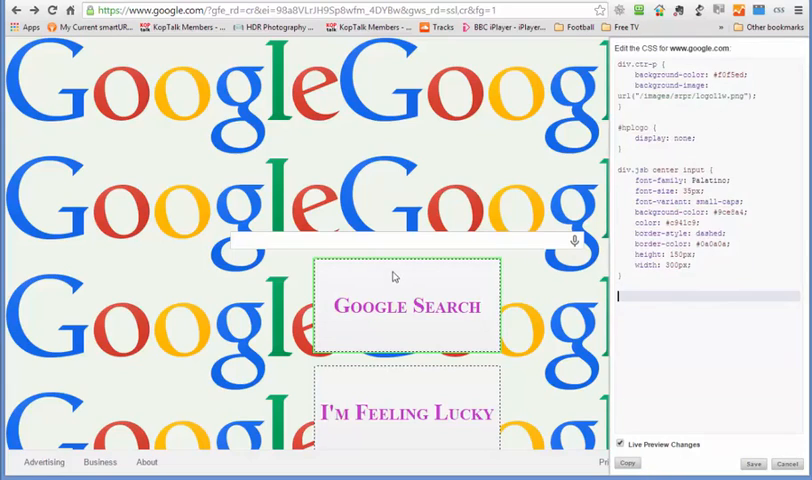
{"action": "mouse_move", "coordinate": [308, 96]}
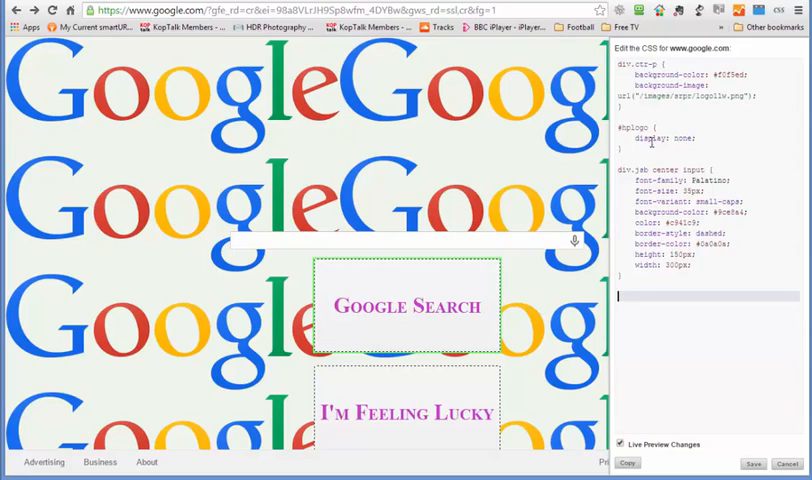
- Review the full Stylebot stylesheet in the CSS editor and bring up the page's context menu
{"action": "double_click", "coordinate": [664, 136]}
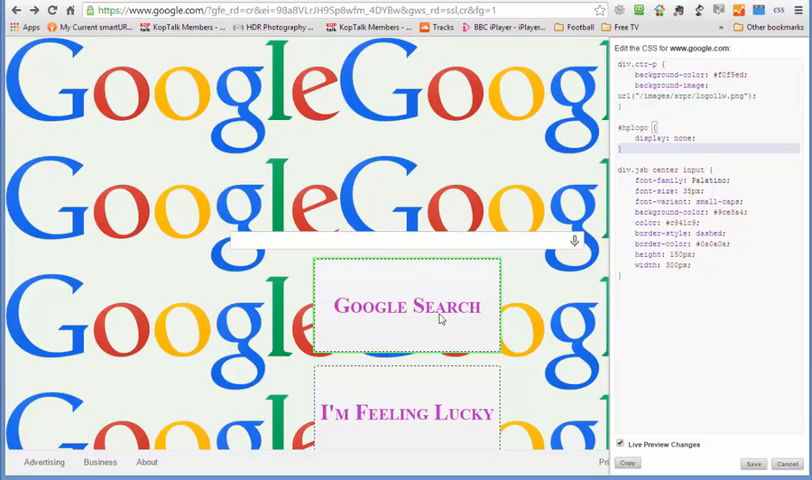
{"action": "mouse_move", "coordinate": [230, 184]}
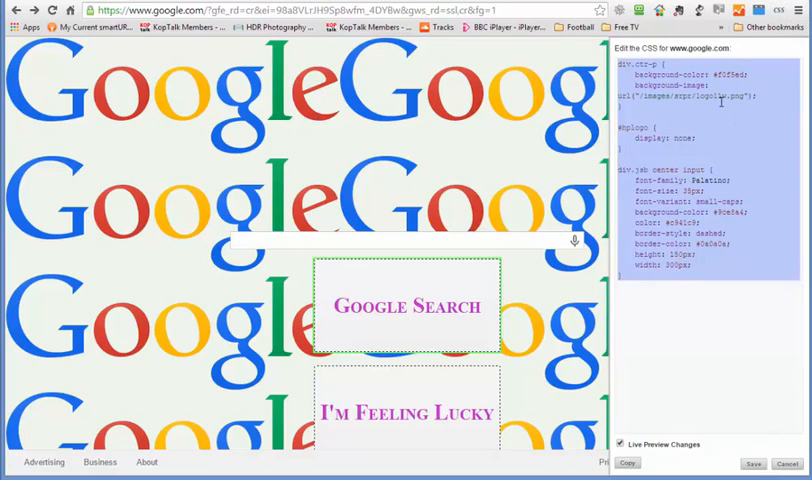
{"action": "mouse_move", "coordinate": [308, 200]}
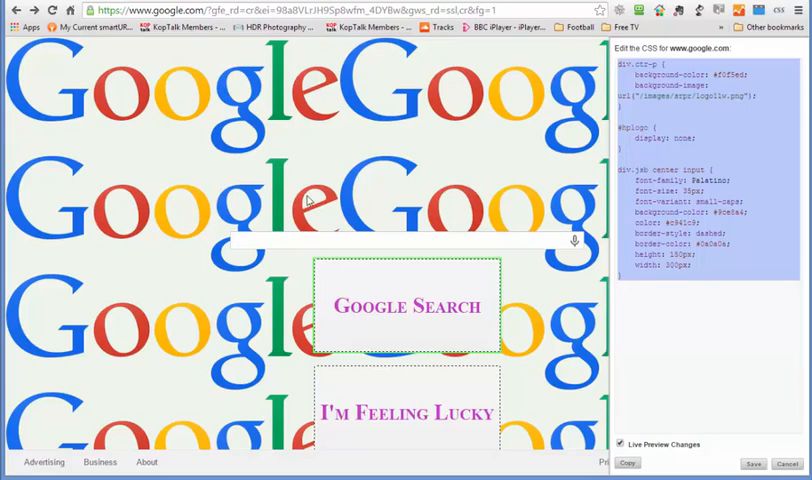
{"action": "mouse_move", "coordinate": [338, 180]}
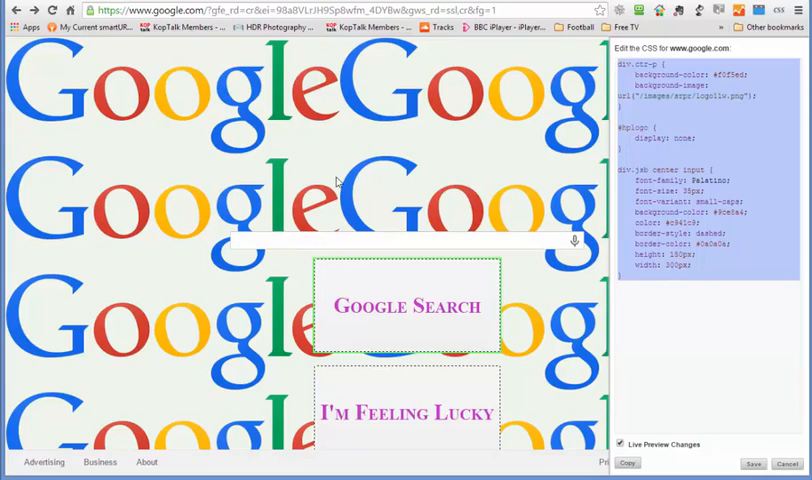
{"action": "mouse_move", "coordinate": [460, 142]}
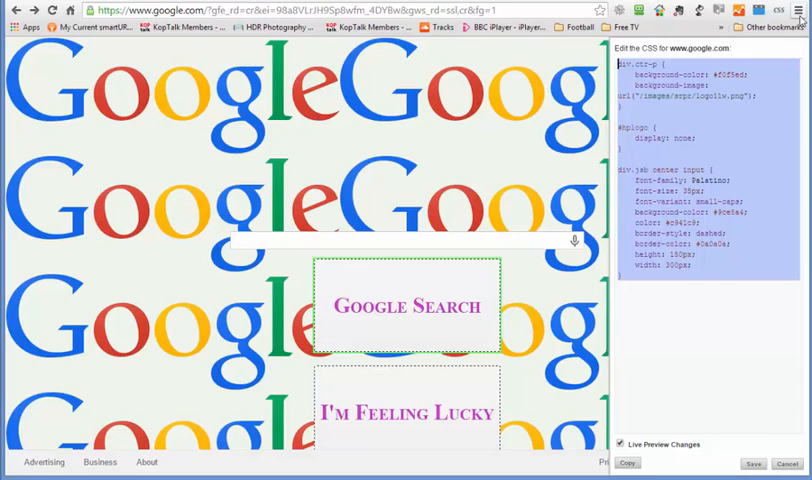
{"action": "mouse_move", "coordinate": [228, 204]}
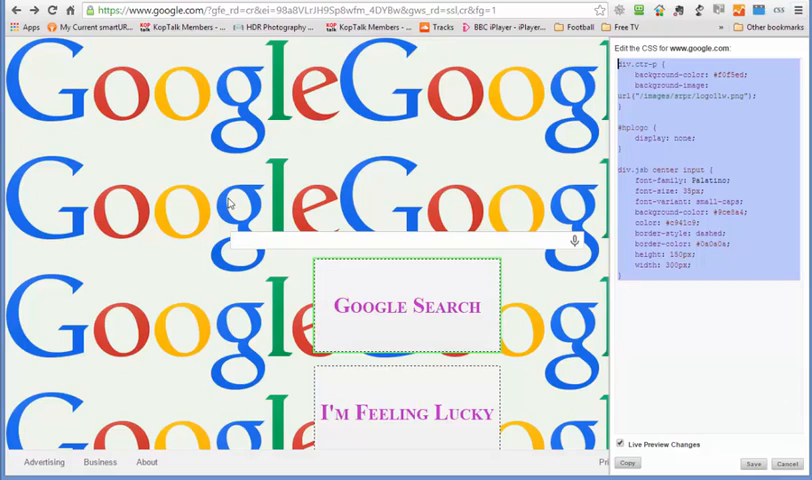
{"action": "right_click", "coordinate": [180, 184]}
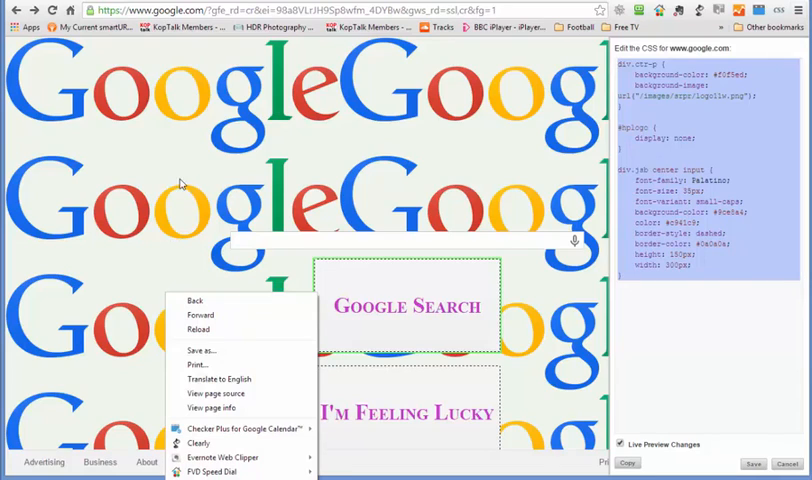